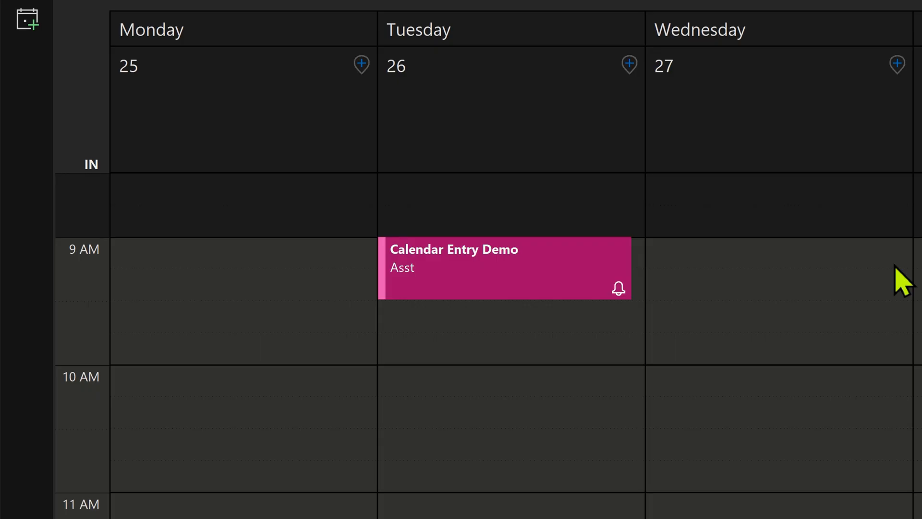
# Review the Calendar Entry Demo meeting on Tuesday the 26th in Outlook Calendar.
pyautogui.doubleClick(504, 268)
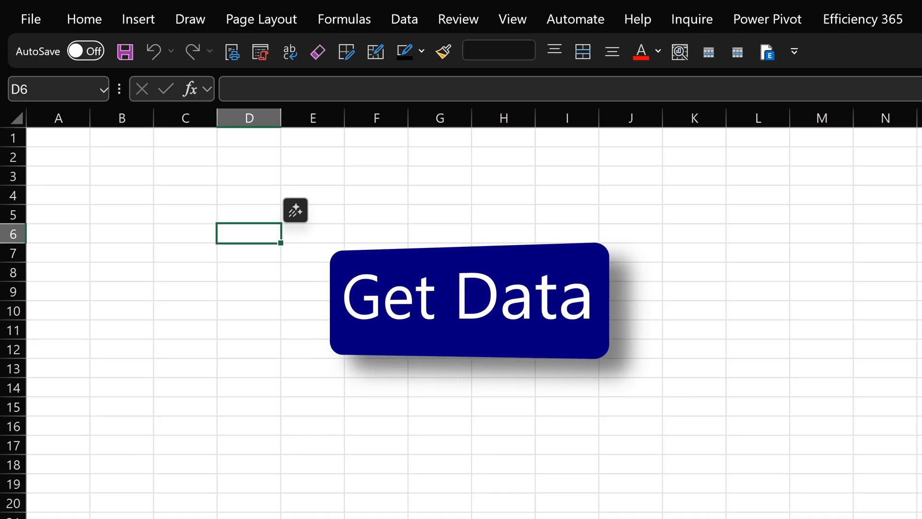
# Begin a Get Data import from Microsoft Exchange Online via Online Services.
pyautogui.click(404, 19)
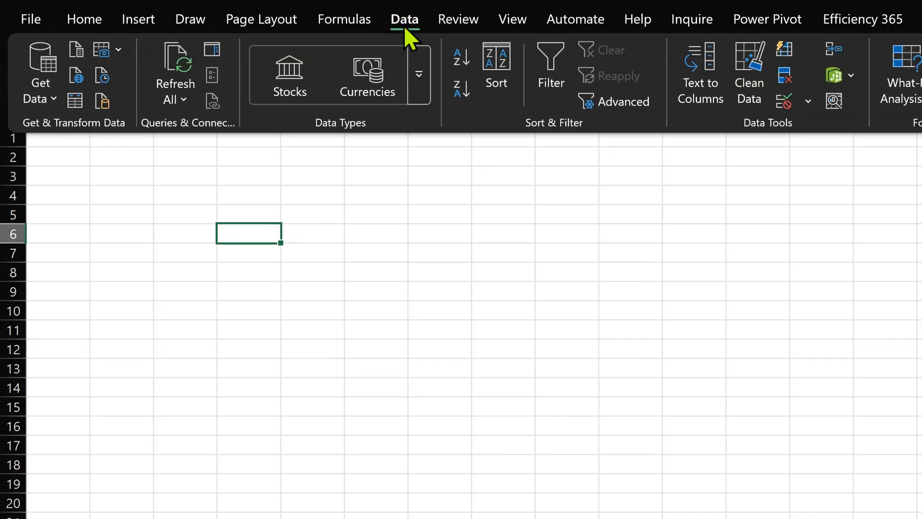
pyautogui.moveTo(40, 74)
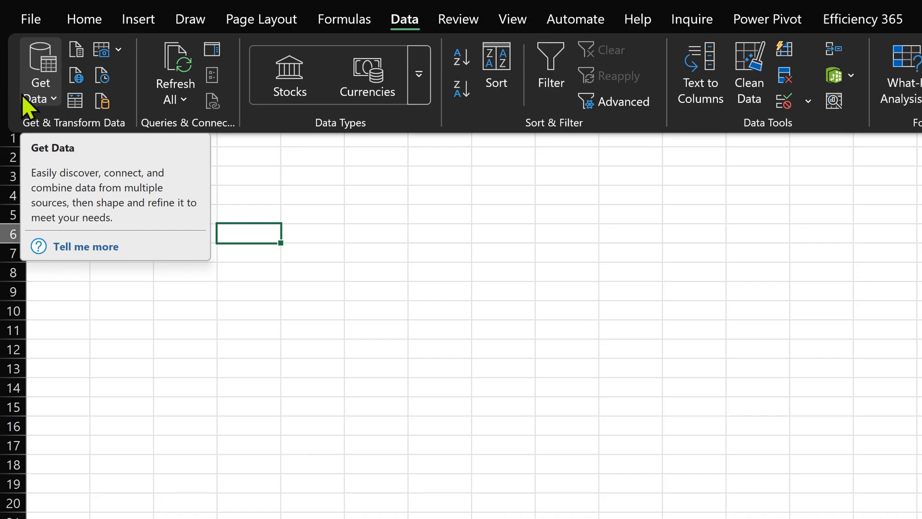
pyautogui.click(40, 74)
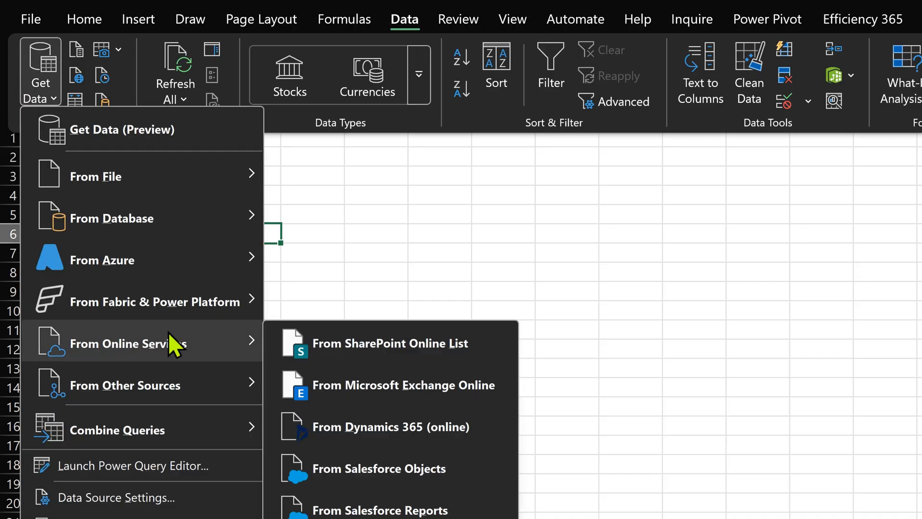
pyautogui.moveTo(390, 385)
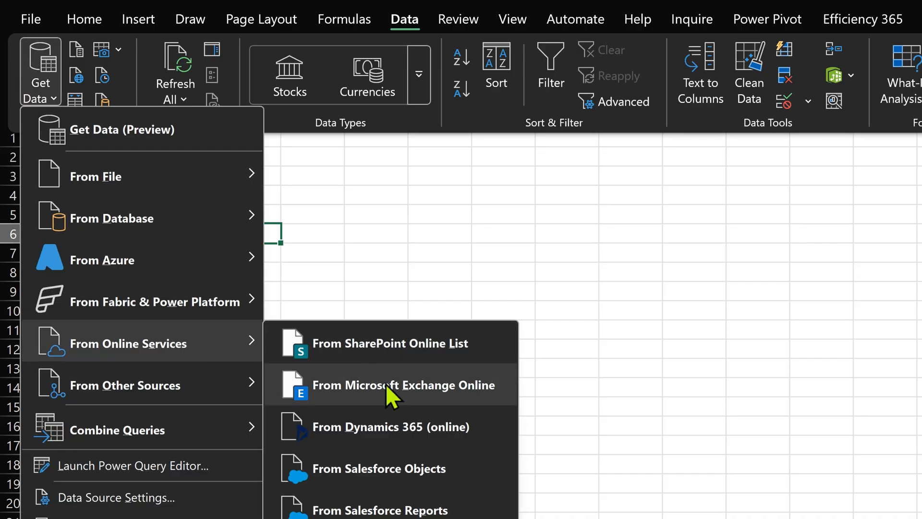
pyautogui.click(402, 384)
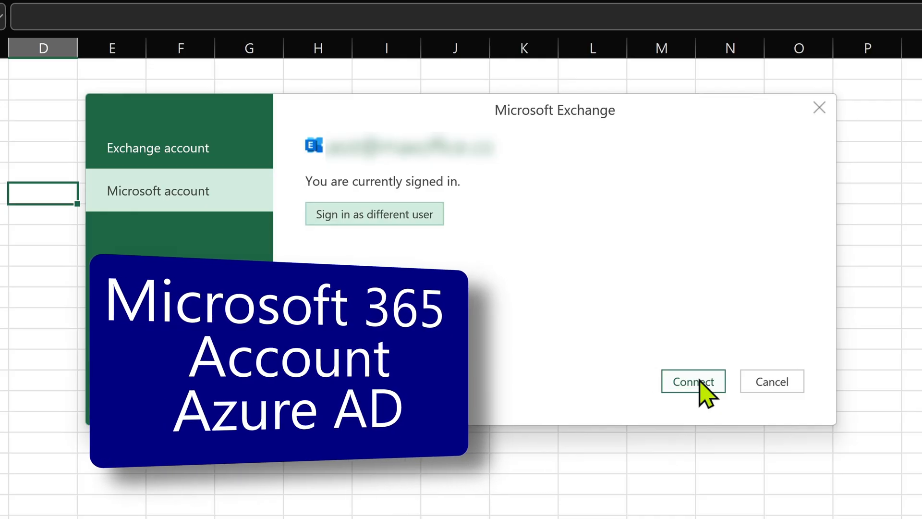
# Connect to Exchange and load the Calendar table as a connection-only query.
pyautogui.click(692, 381)
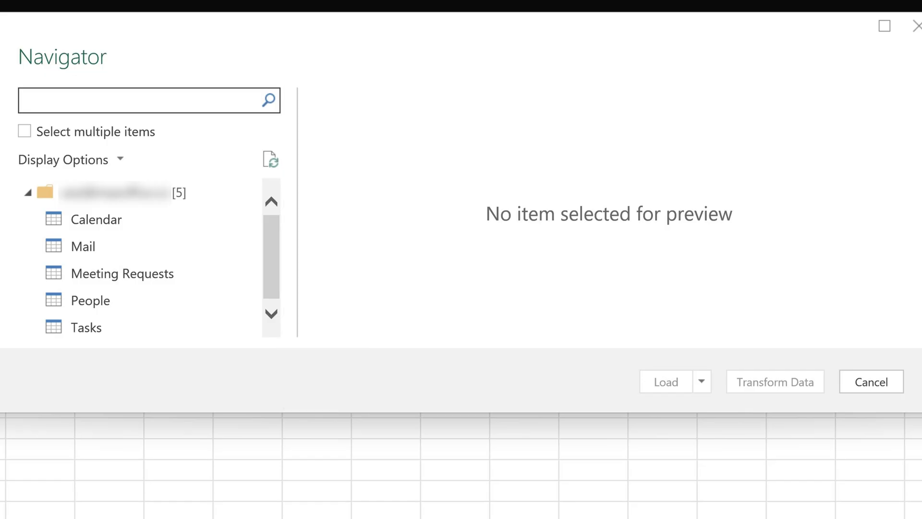
pyautogui.click(700, 381)
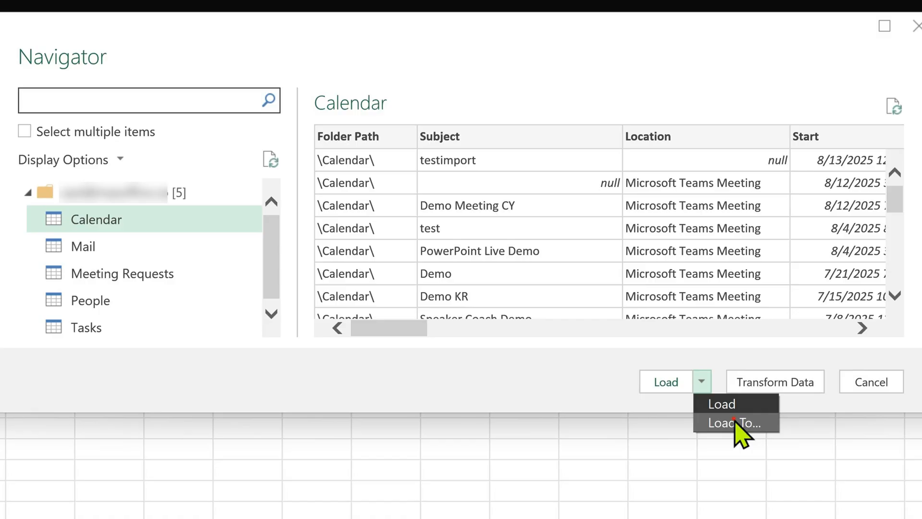
pyautogui.click(732, 423)
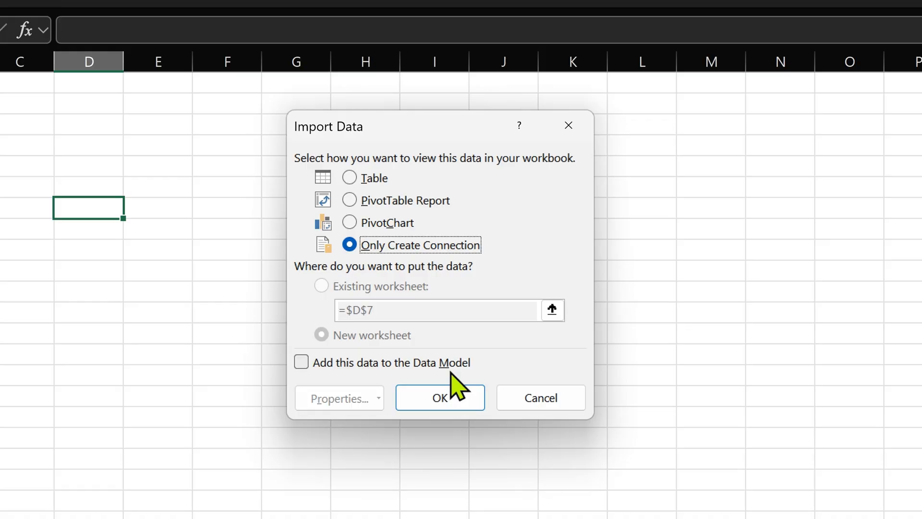
pyautogui.click(438, 396)
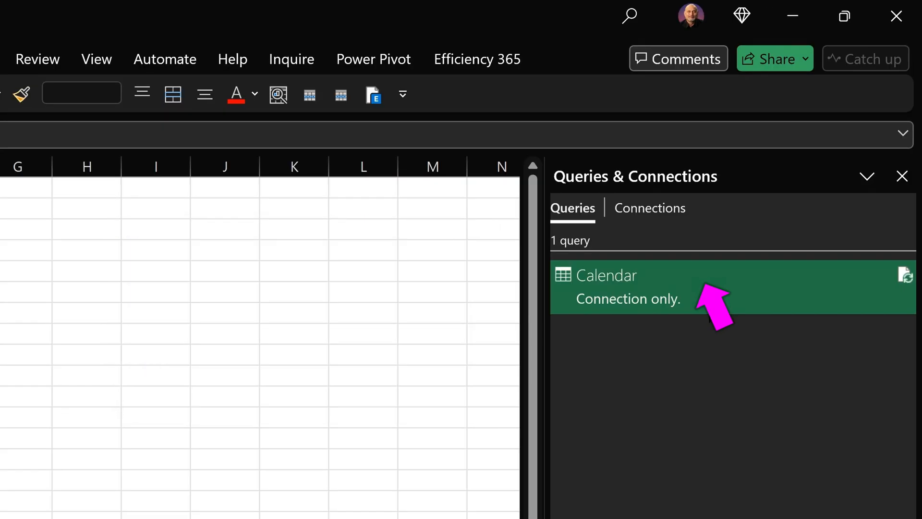
# Edit the Calendar query and filter Folder Path to \Calendar\ only.
pyautogui.doubleClick(606, 275)
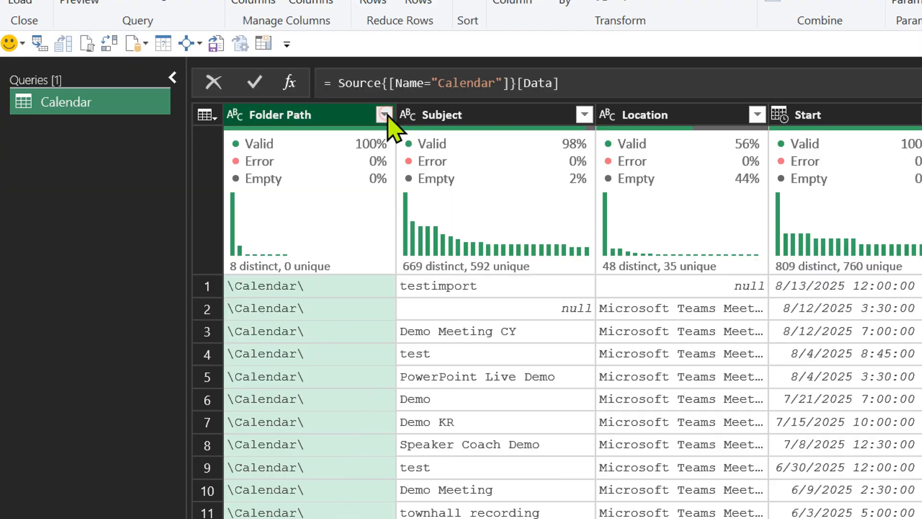
pyautogui.click(383, 114)
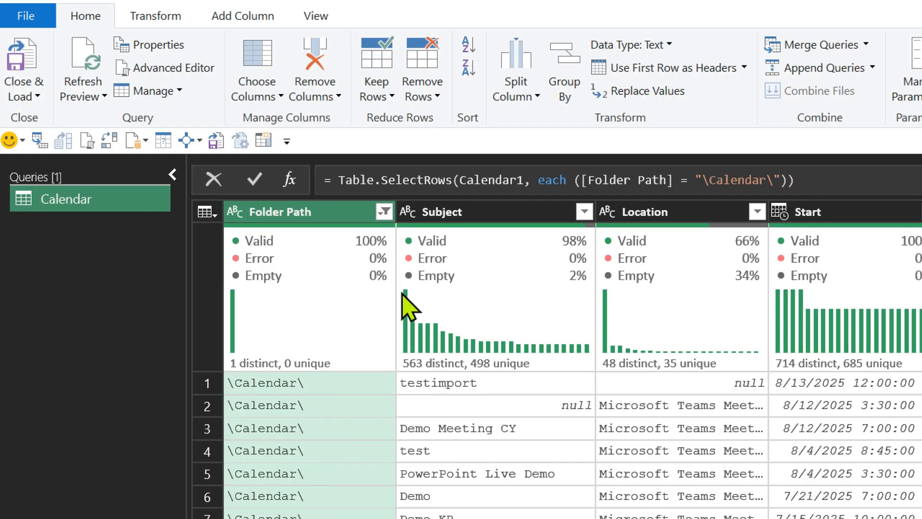
# Turn off the column quality and column distribution previews in Power Query.
pyautogui.click(315, 16)
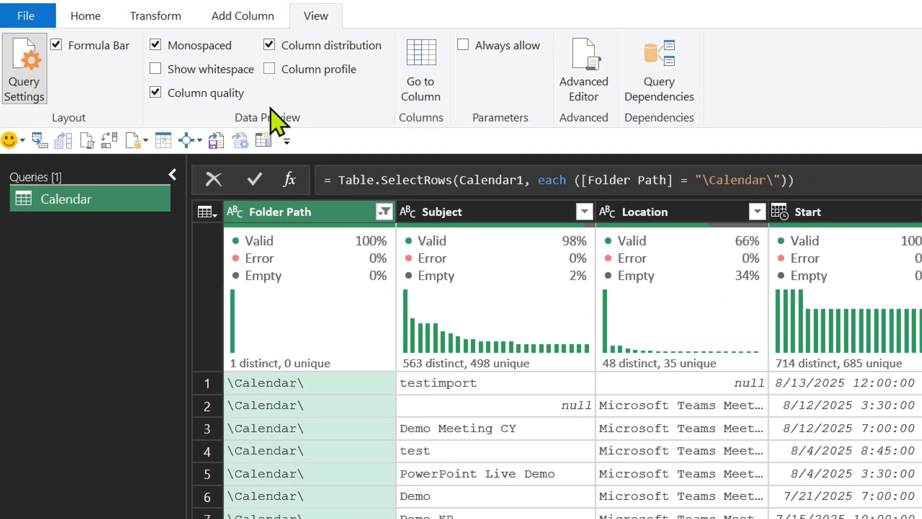
pyautogui.click(156, 93)
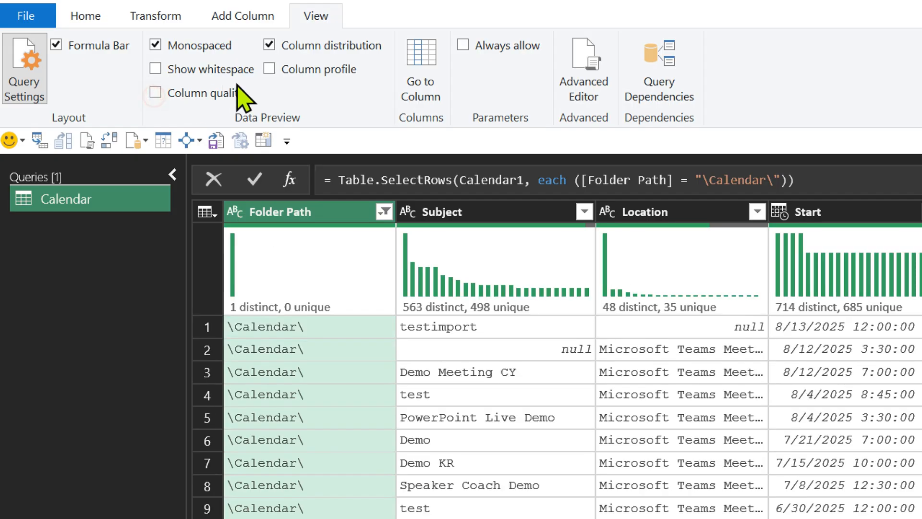
pyautogui.click(269, 45)
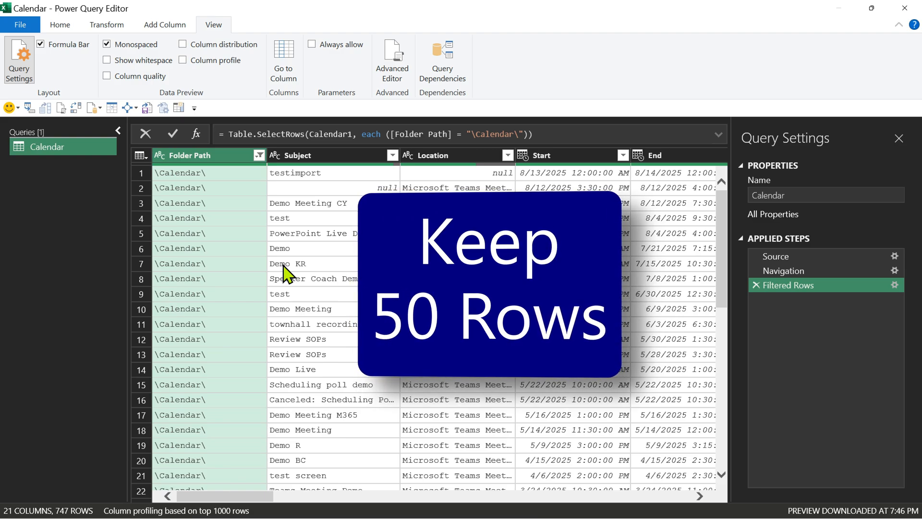
pyautogui.moveTo(279, 12)
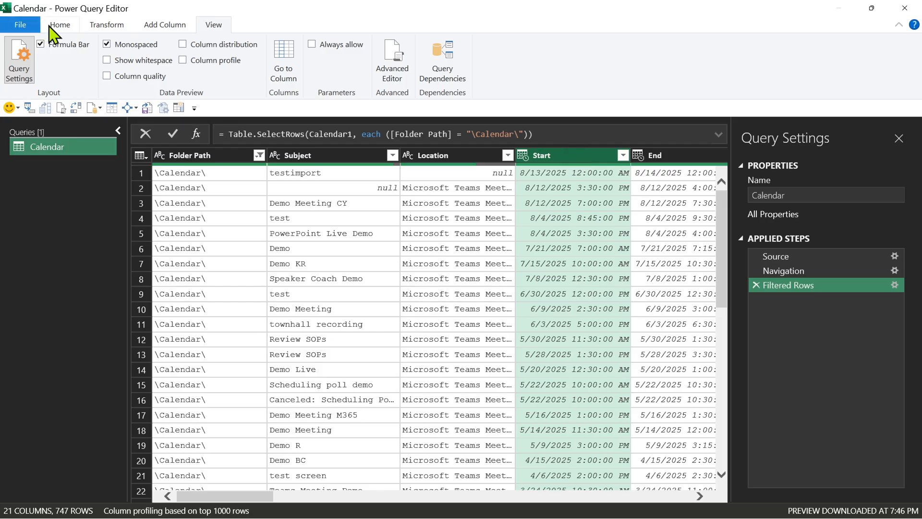
# Sort by Start descending, keep the top 50 rows, and filter IsAllDayEvent to FALSE.
pyautogui.click(315, 48)
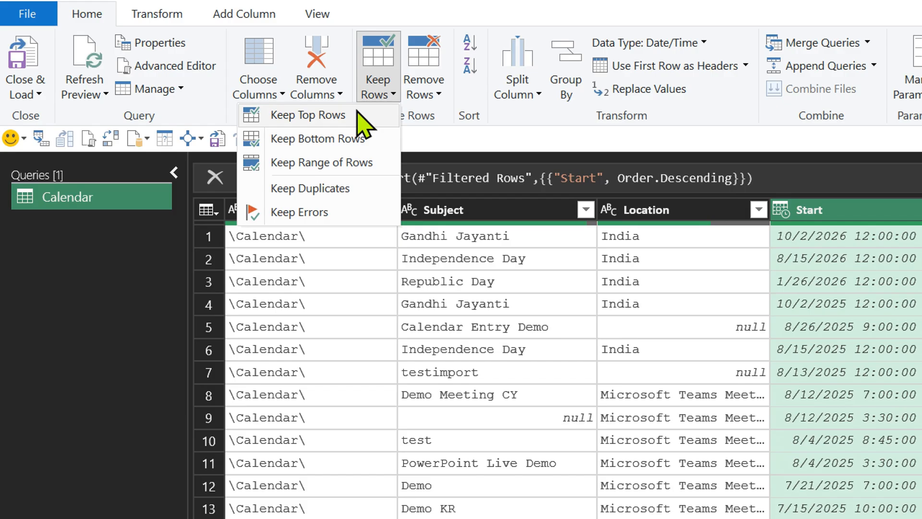
pyautogui.click(309, 114)
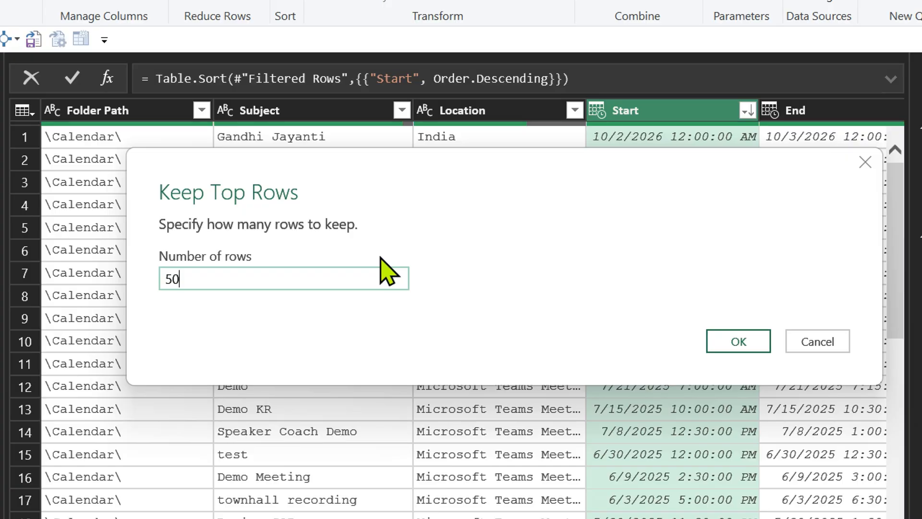
pyautogui.click(737, 341)
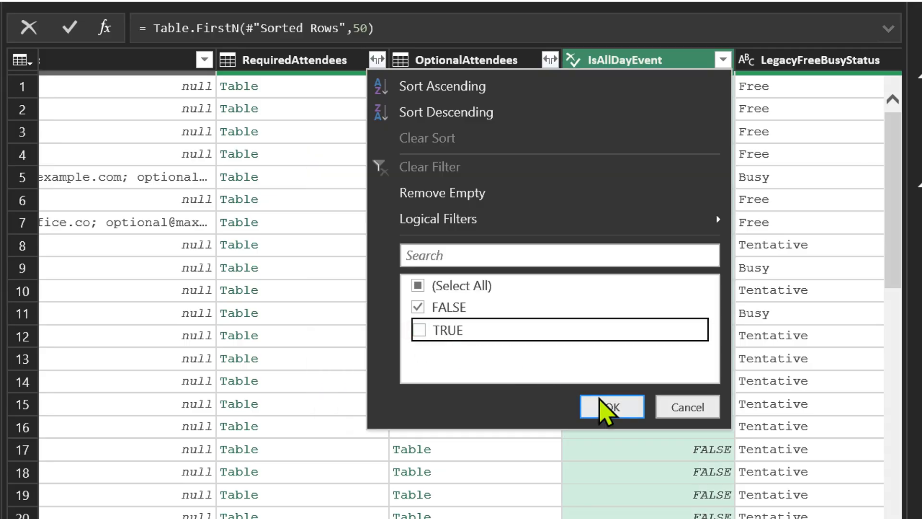
pyautogui.click(612, 406)
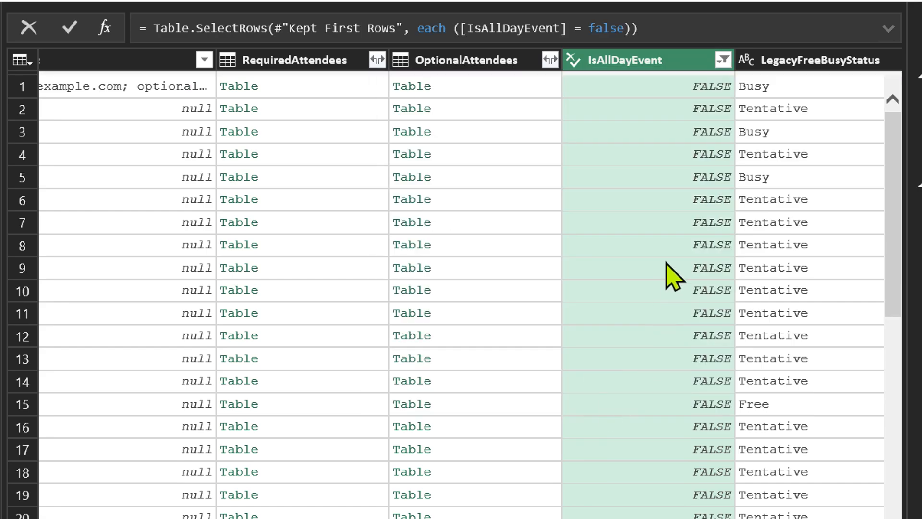
pyautogui.hscroll(3)
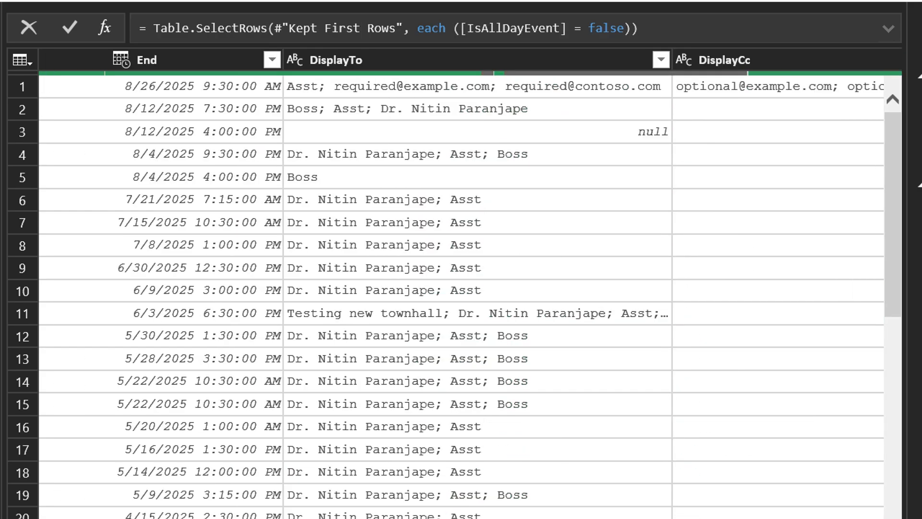
pyautogui.hscroll(-3)
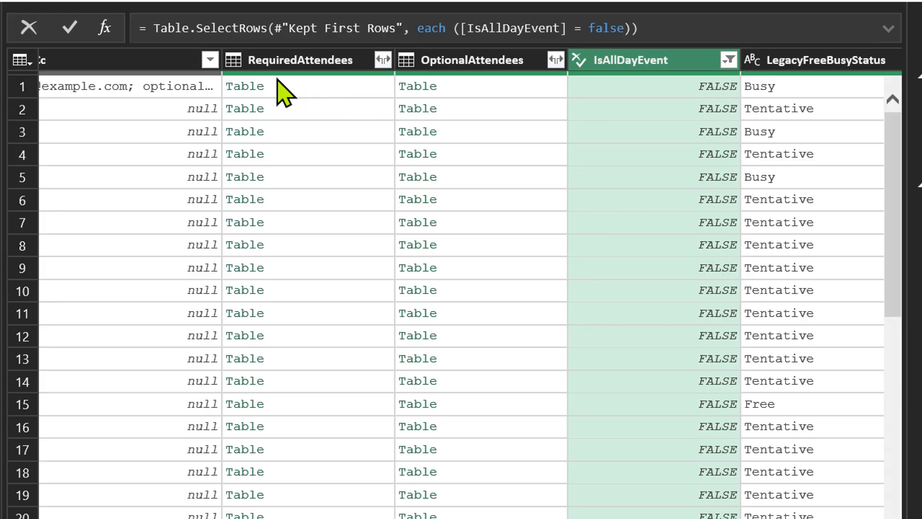
# Keep only the RequiredAttendees and OptionalAttendees columns, removing all others.
pyautogui.click(473, 60)
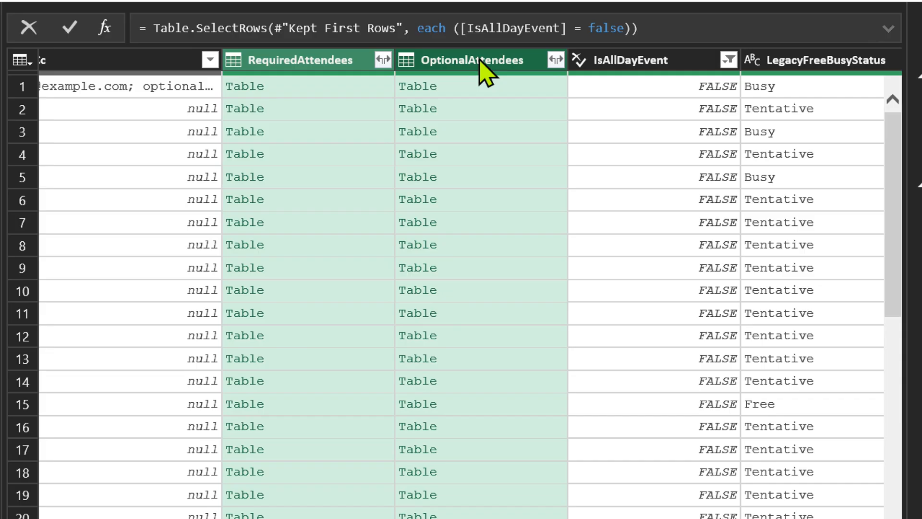
pyautogui.rightClick(482, 60)
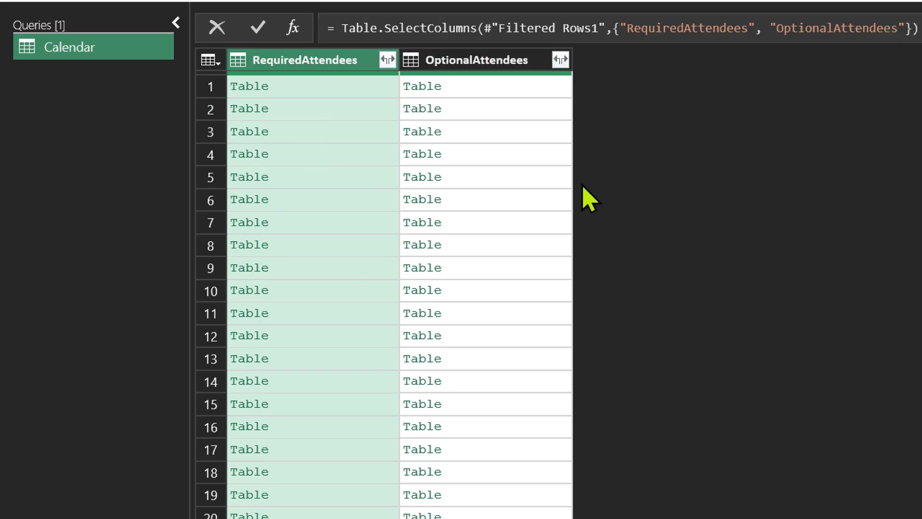
pyautogui.moveTo(613, 232)
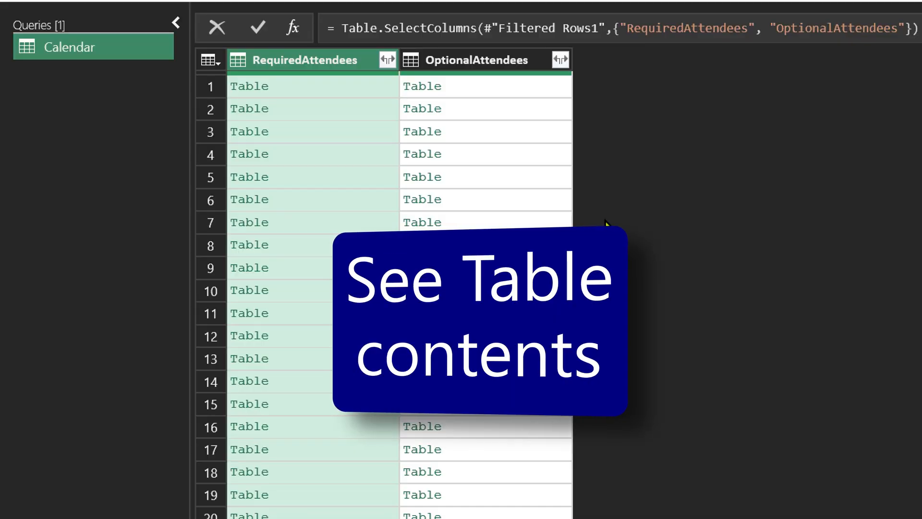
pyautogui.moveTo(250, 91)
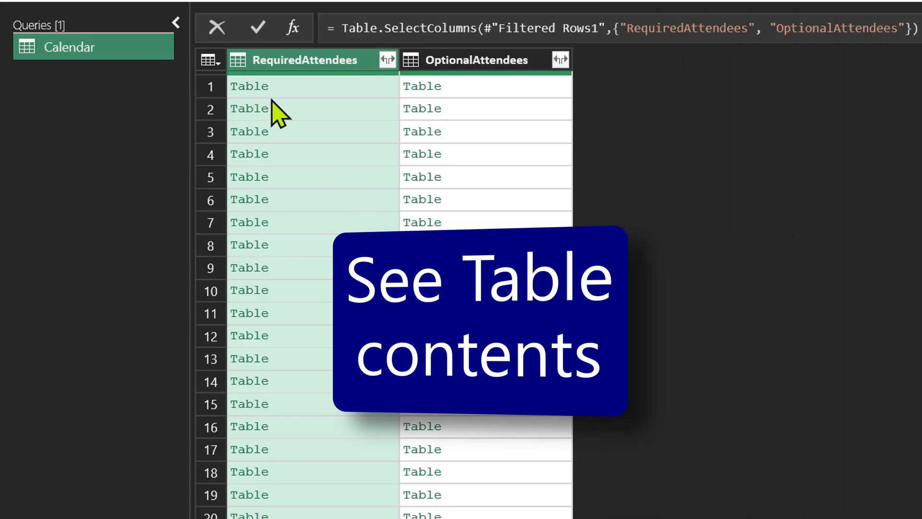
pyautogui.rightClick(250, 86)
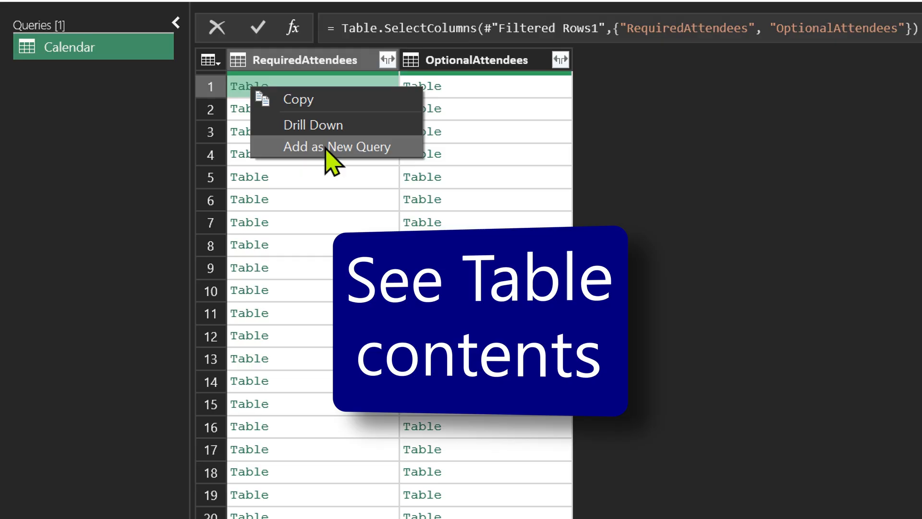
pyautogui.click(337, 147)
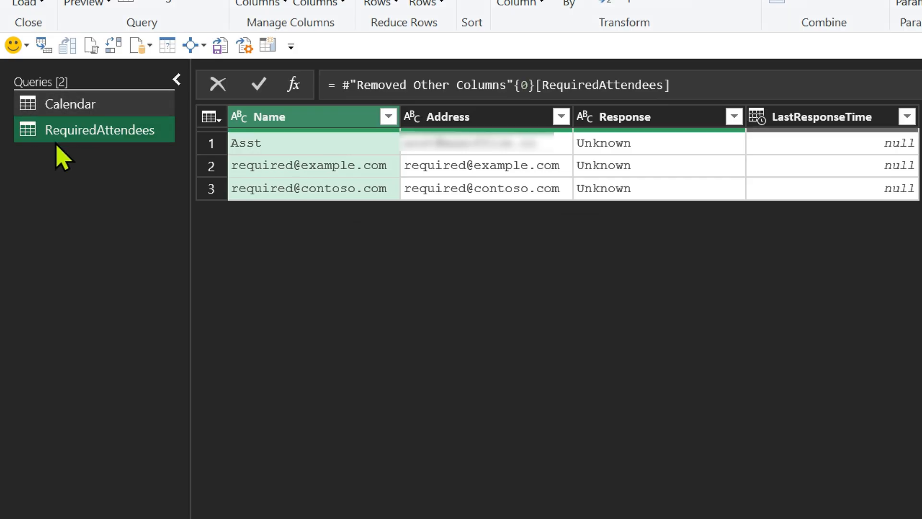
pyautogui.rightClick(103, 130)
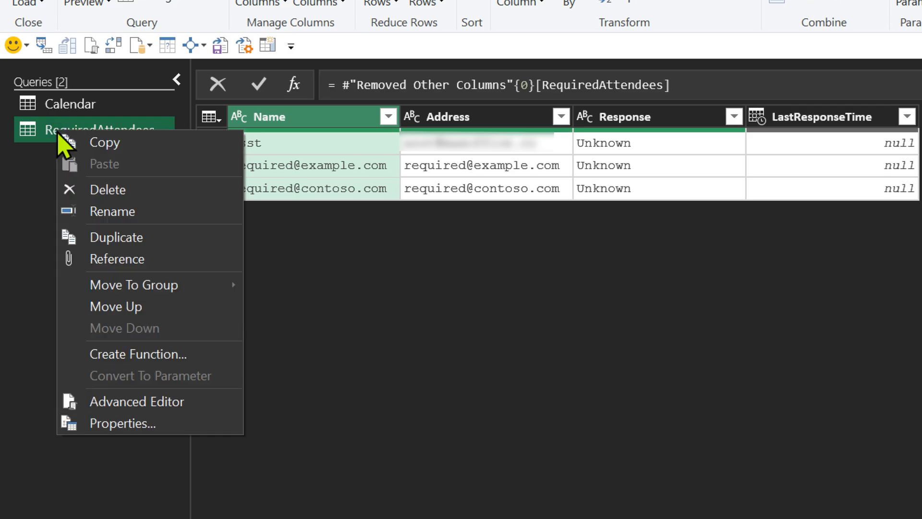
pyautogui.click(107, 189)
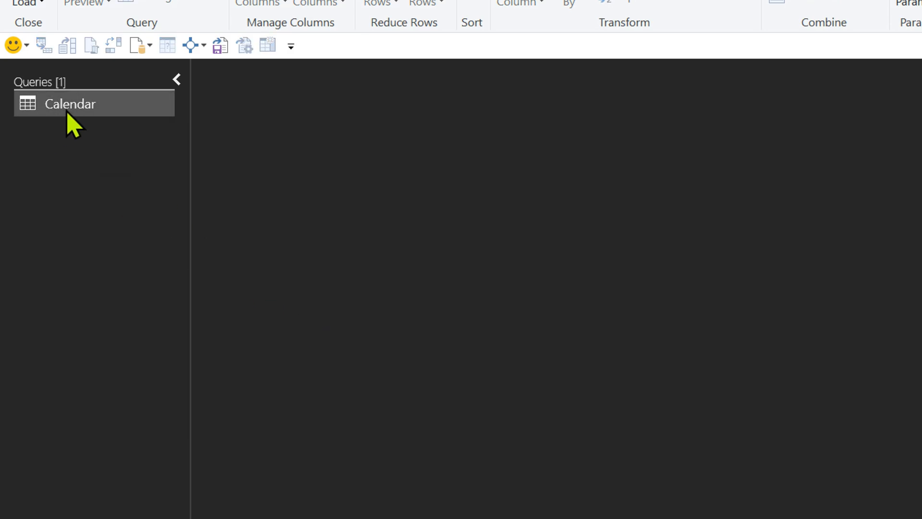
# Reselect the Calendar query's preview and hide the Query Settings pane.
pyautogui.click(70, 104)
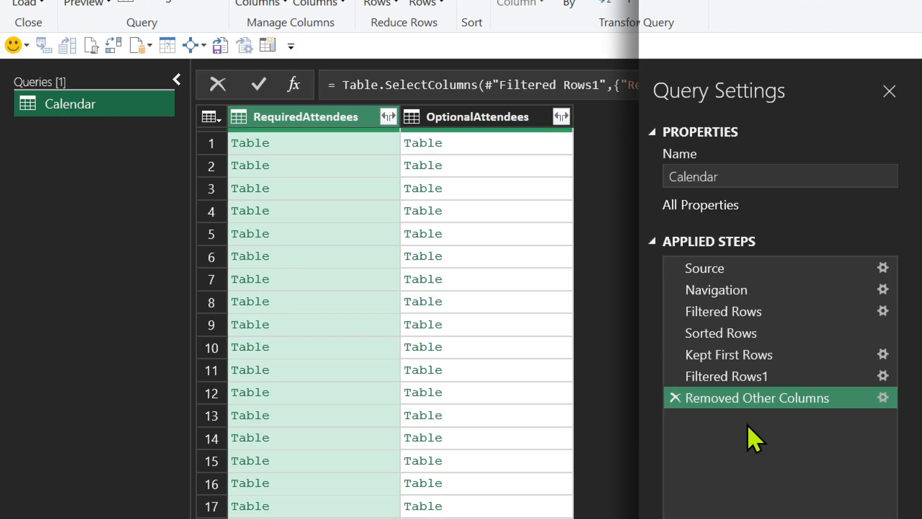
pyautogui.click(889, 91)
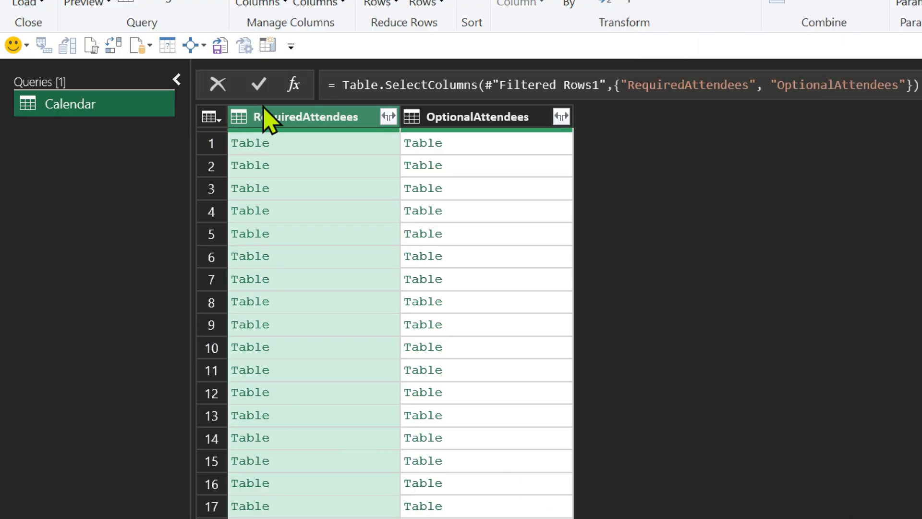
pyautogui.moveTo(76, 167)
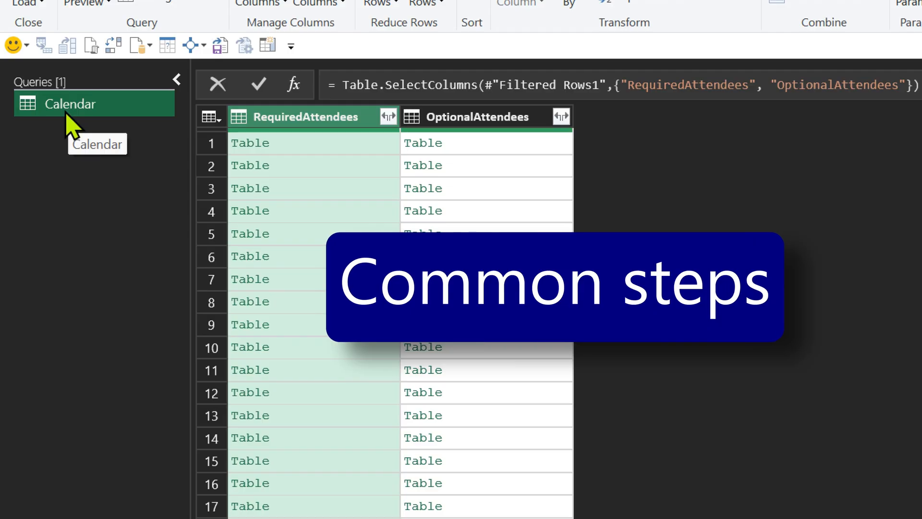
# Create a query referencing Calendar and name it req.
pyautogui.rightClick(70, 104)
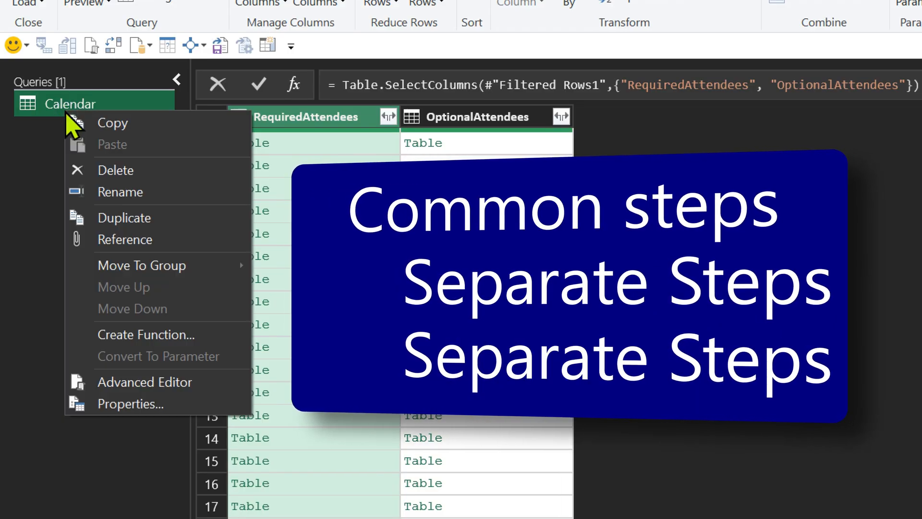
pyautogui.moveTo(136, 239)
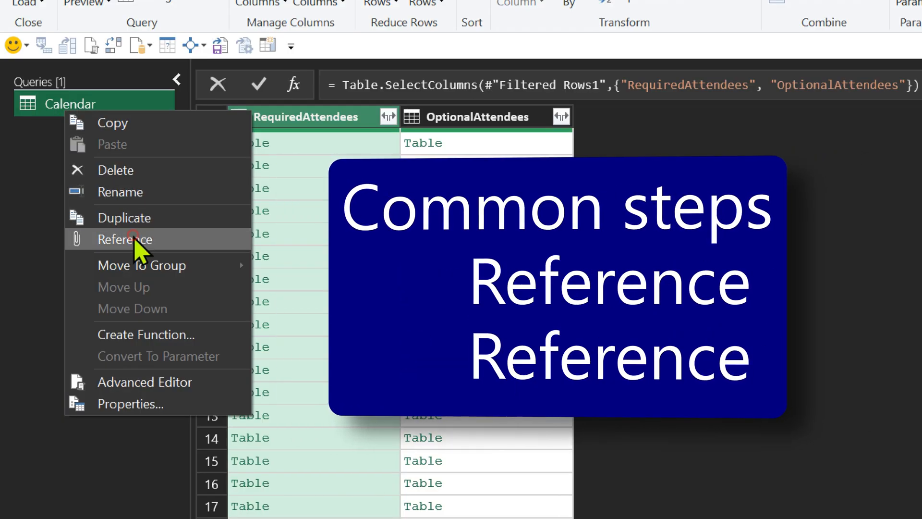
pyautogui.click(124, 239)
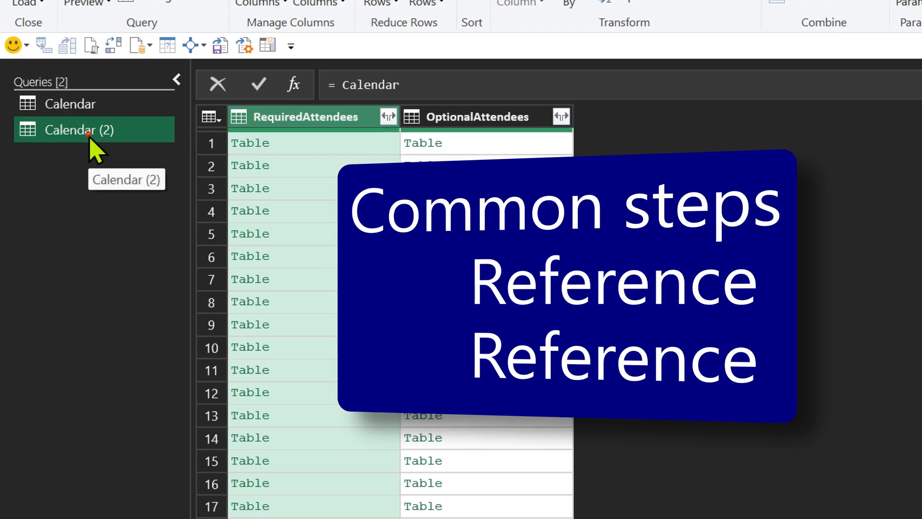
pyautogui.write('req')
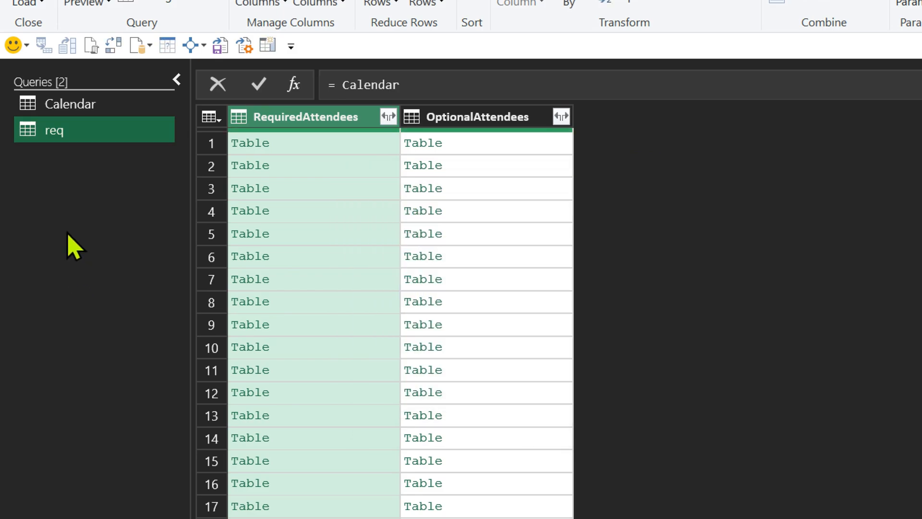
pyautogui.click(70, 103)
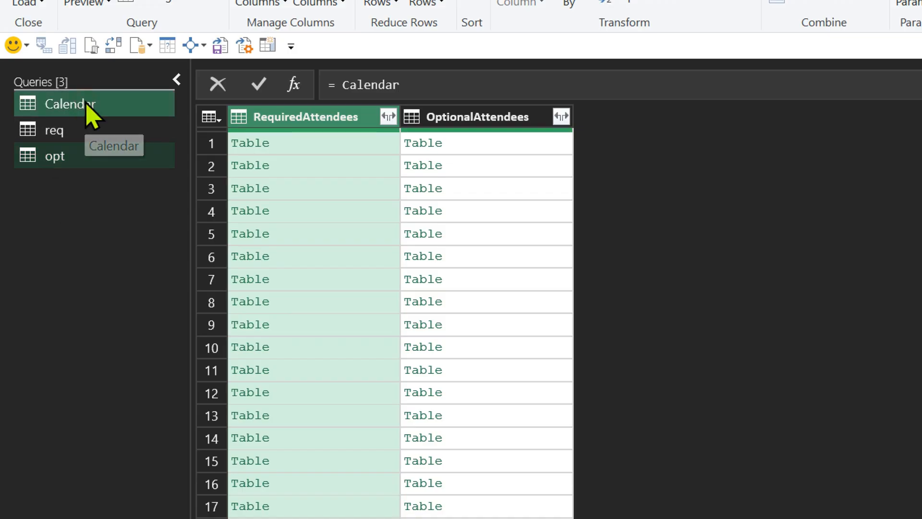
# Check the req and opt reference queries' previews of the attendee columns.
pyautogui.click(53, 130)
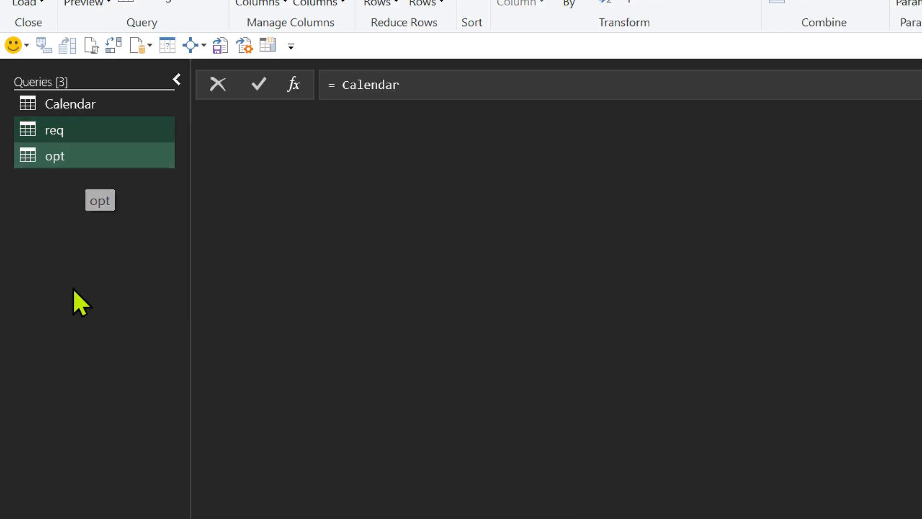
pyautogui.click(54, 130)
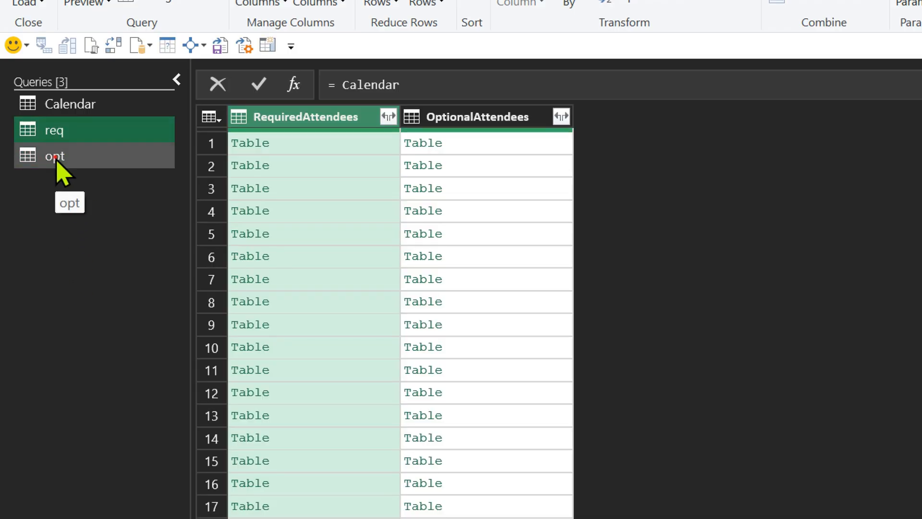
pyautogui.click(54, 156)
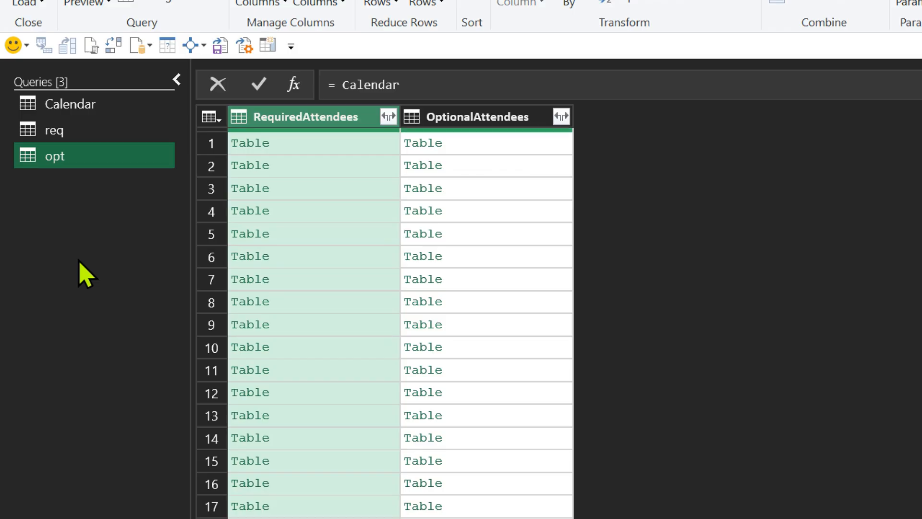
# In the req query, remove the OptionalAttendees column.
pyautogui.click(53, 130)
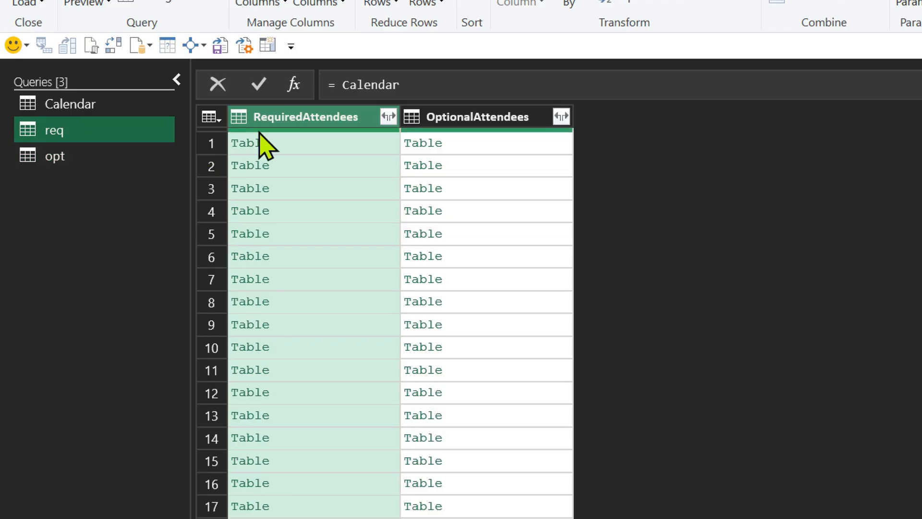
pyautogui.rightClick(476, 116)
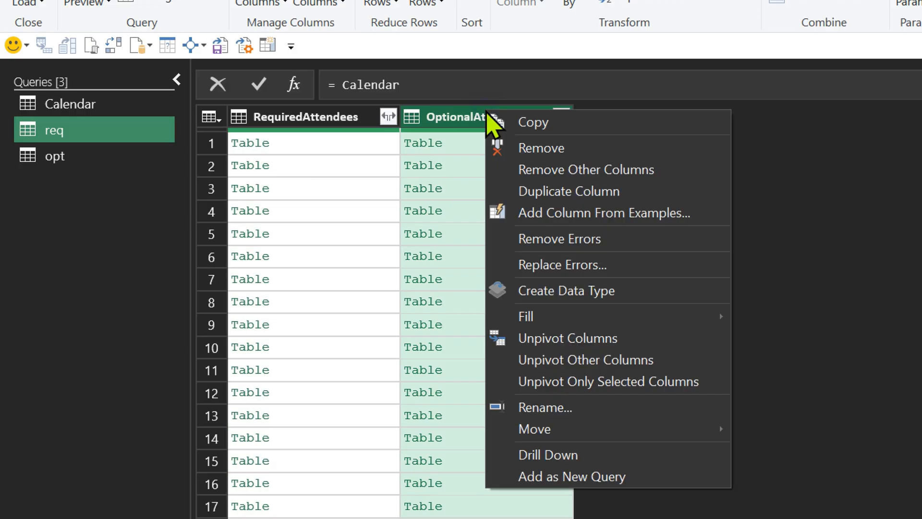
pyautogui.click(540, 147)
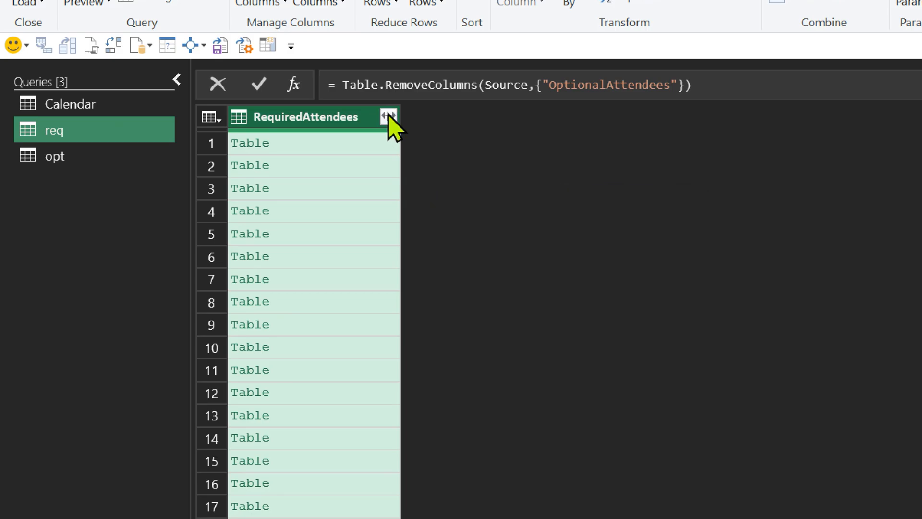
# Expand RequiredAttendees to only the Address field without a column name prefix.
pyautogui.click(387, 116)
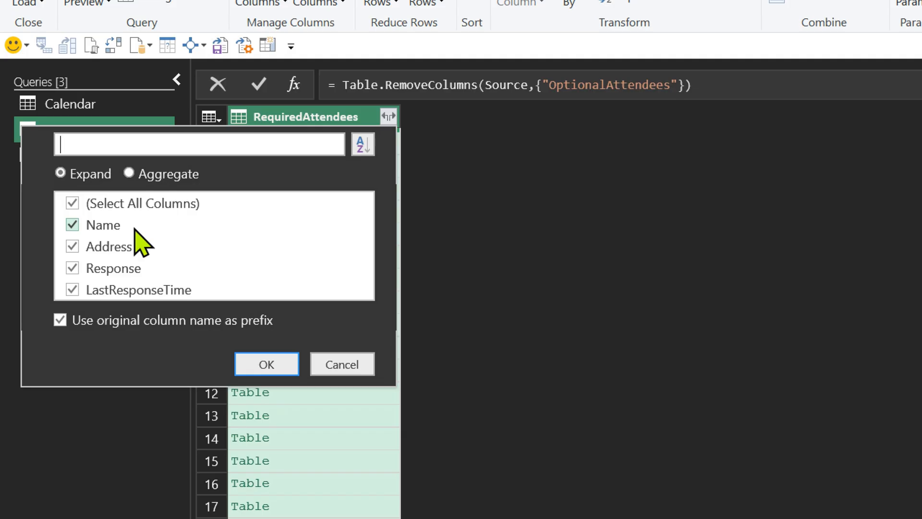
pyautogui.click(72, 203)
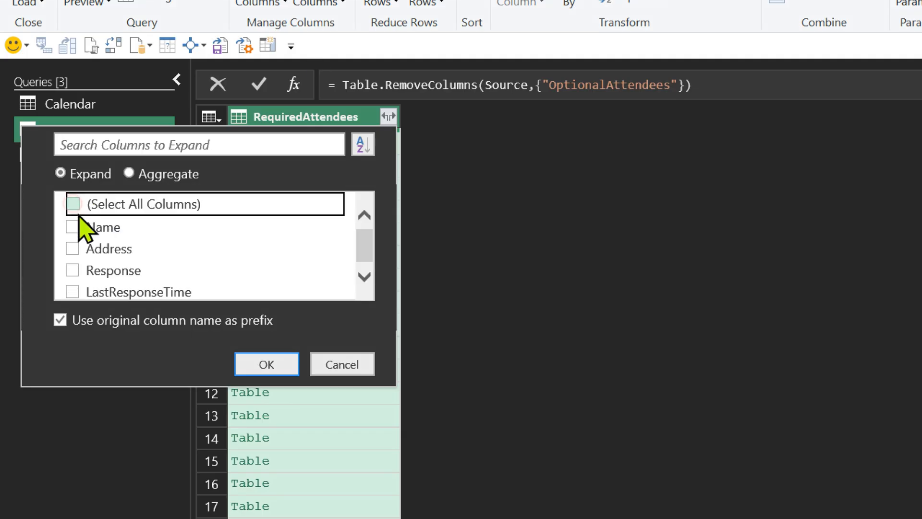
pyautogui.click(72, 247)
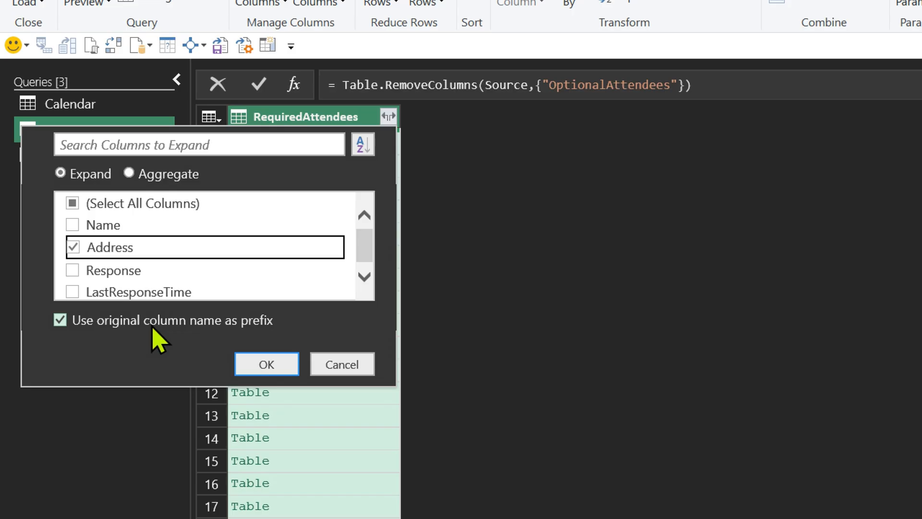
pyautogui.moveTo(302, 129)
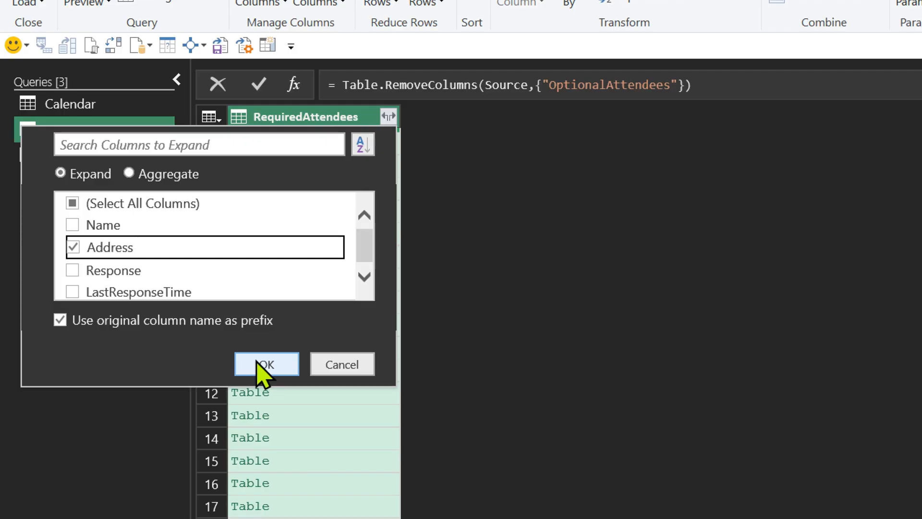
pyautogui.click(266, 363)
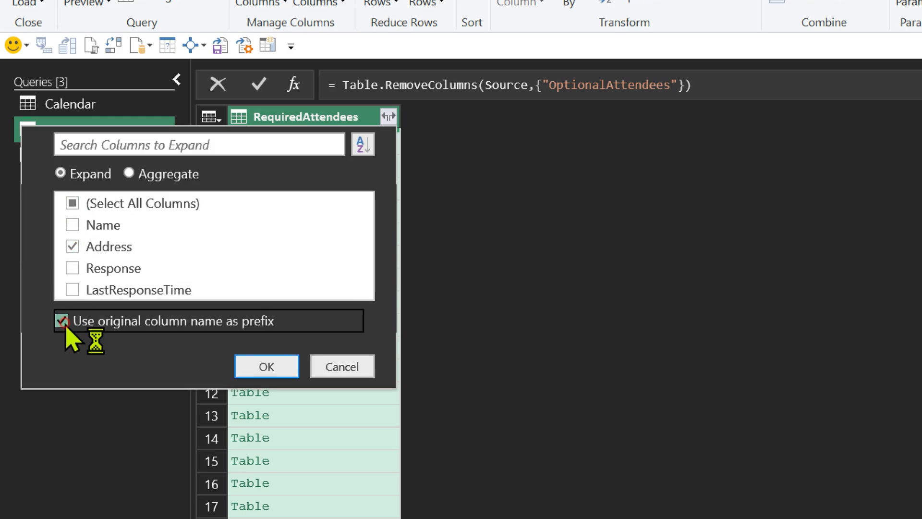
pyautogui.click(266, 366)
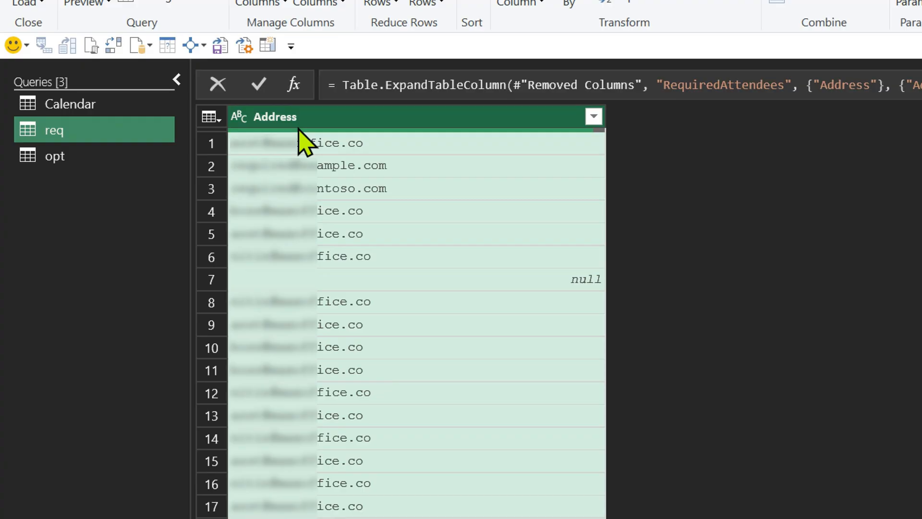
pyautogui.click(53, 156)
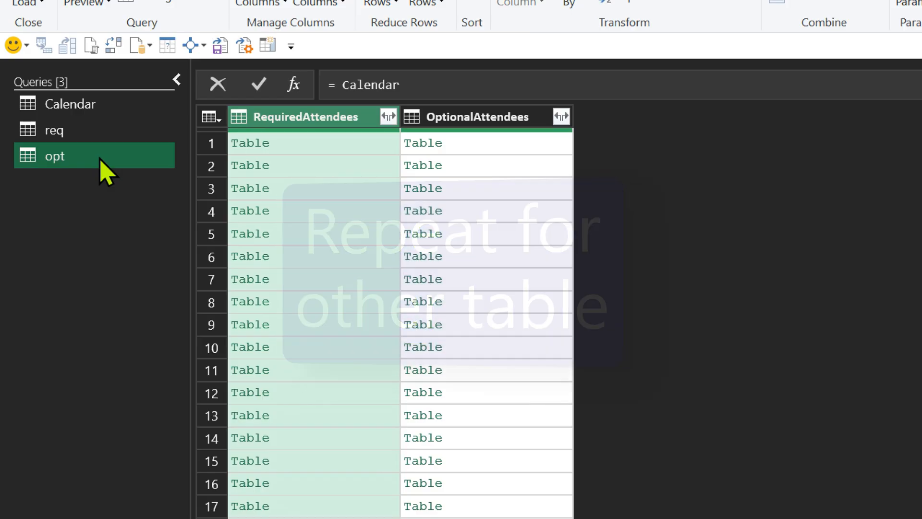
# Remove RequiredAttendees from opt and expand OptionalAttendees to a single Address column.
pyautogui.rightClick(304, 116)
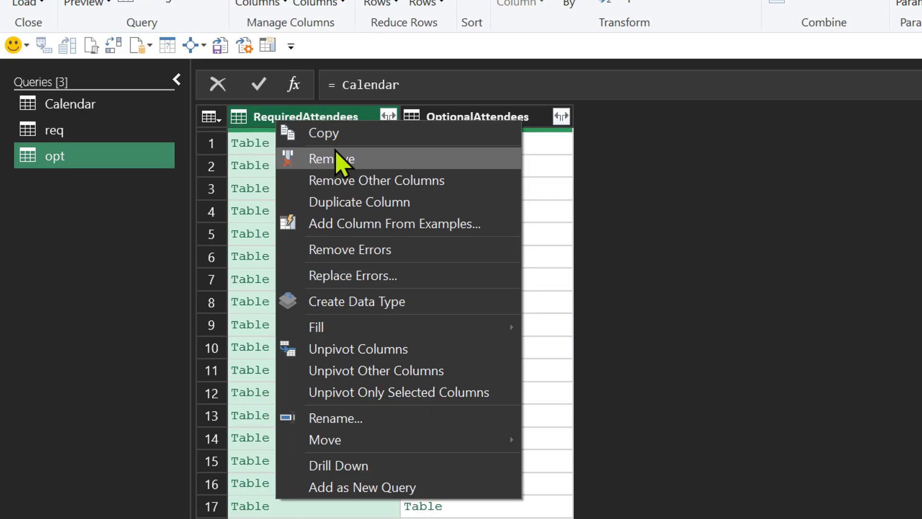
pyautogui.click(331, 158)
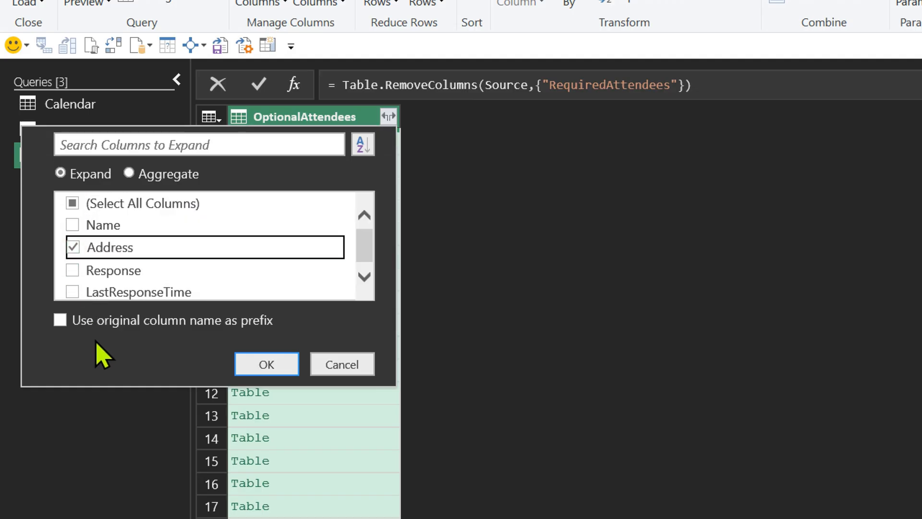
pyautogui.click(266, 363)
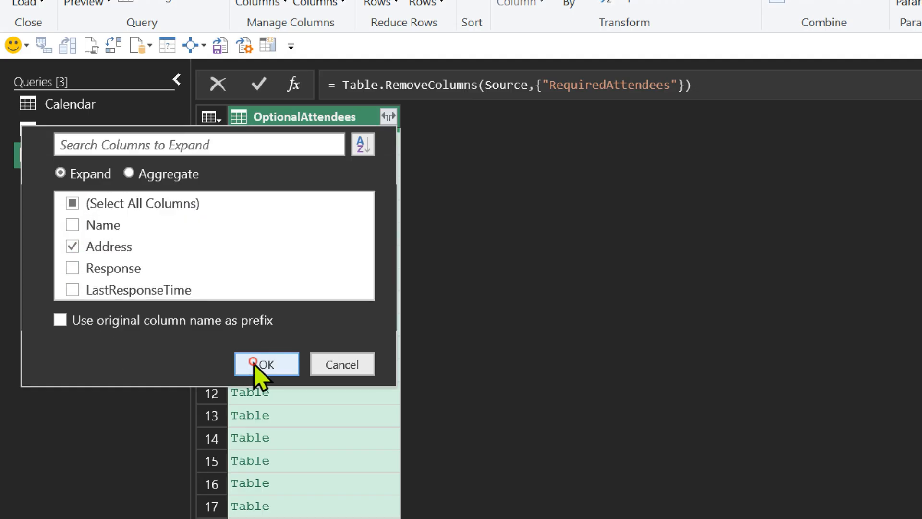
pyautogui.click(266, 363)
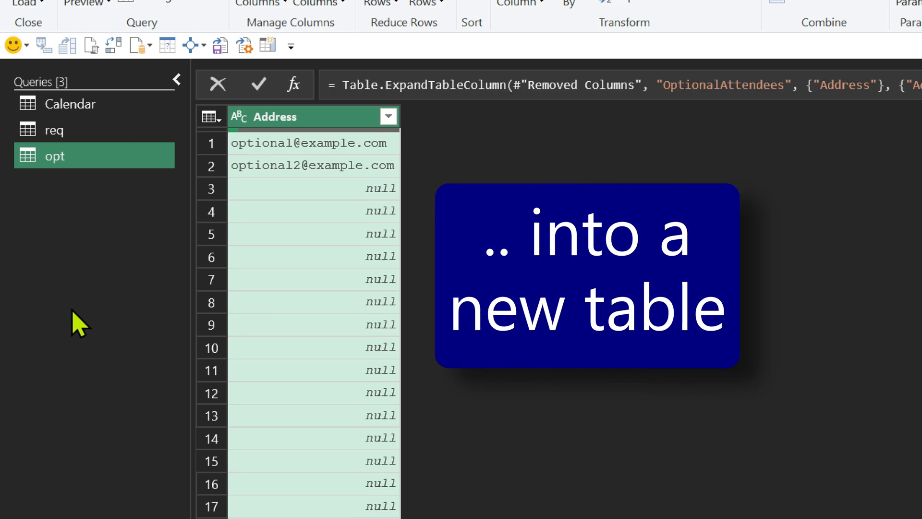
# Append the req and opt queries as a new EmailIDs query with one combined Address column.
pyautogui.rightClick(79, 323)
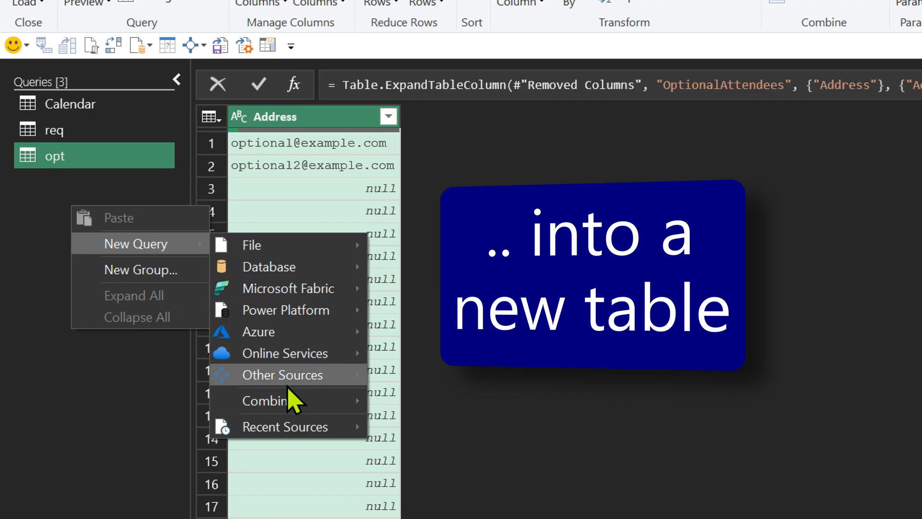
pyautogui.moveTo(271, 400)
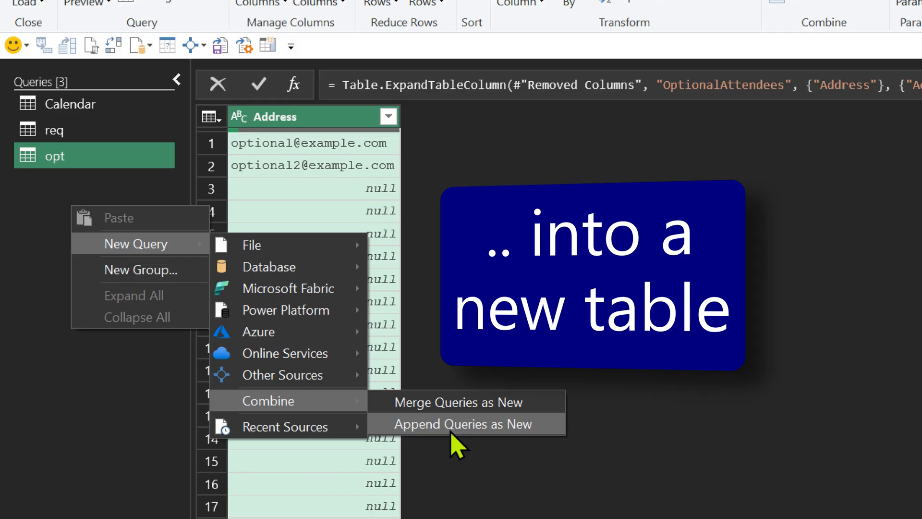
pyautogui.click(463, 424)
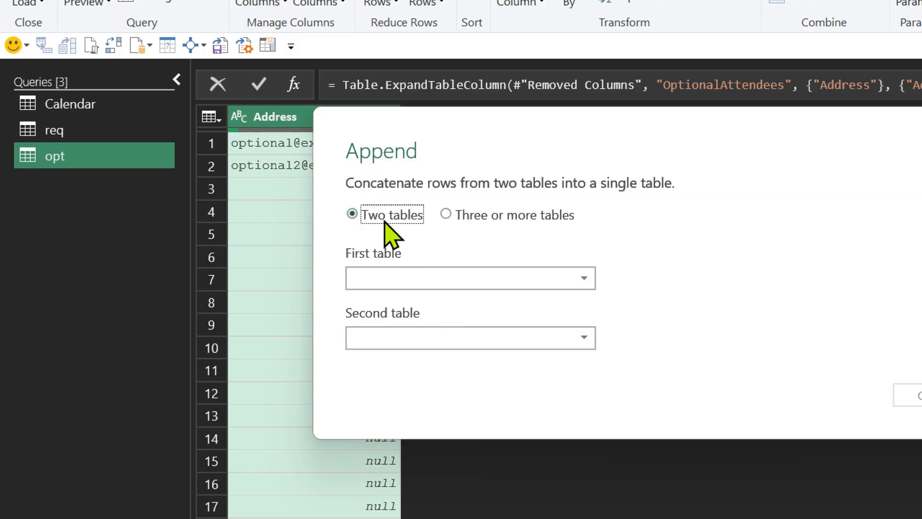
pyautogui.click(468, 278)
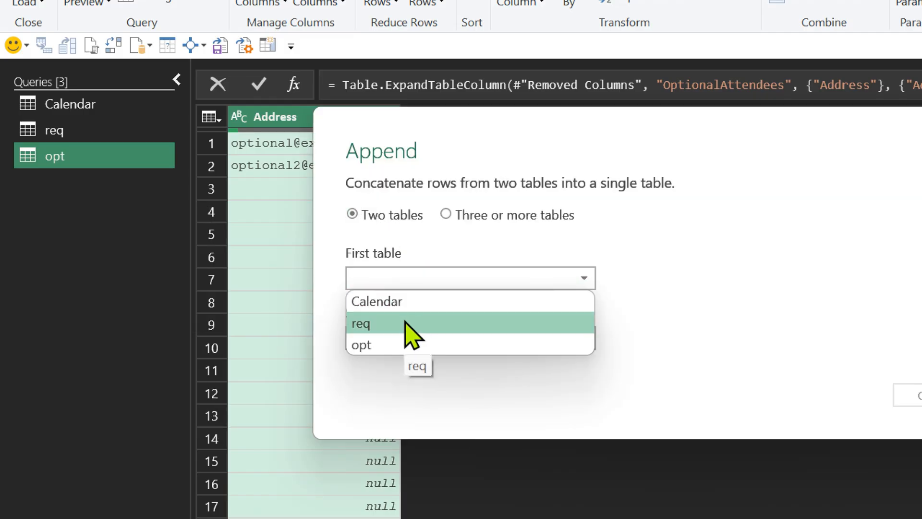
pyautogui.click(361, 322)
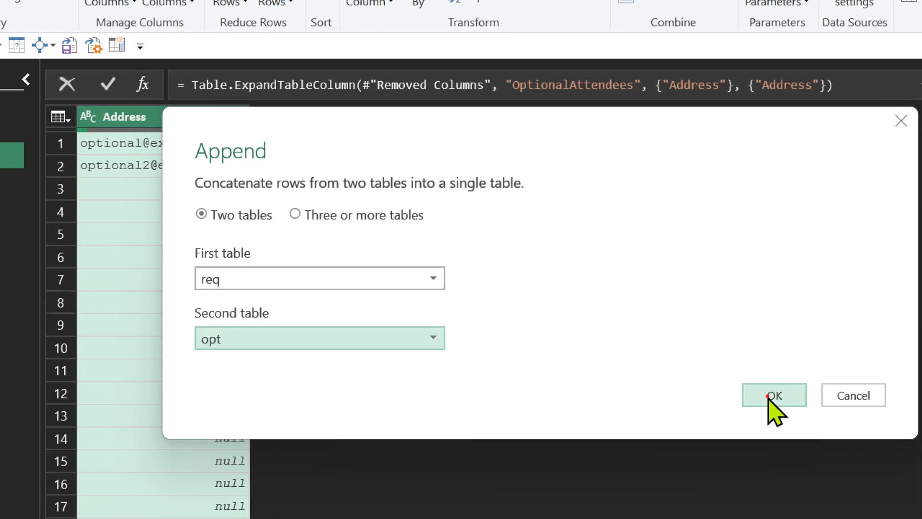
pyautogui.click(774, 395)
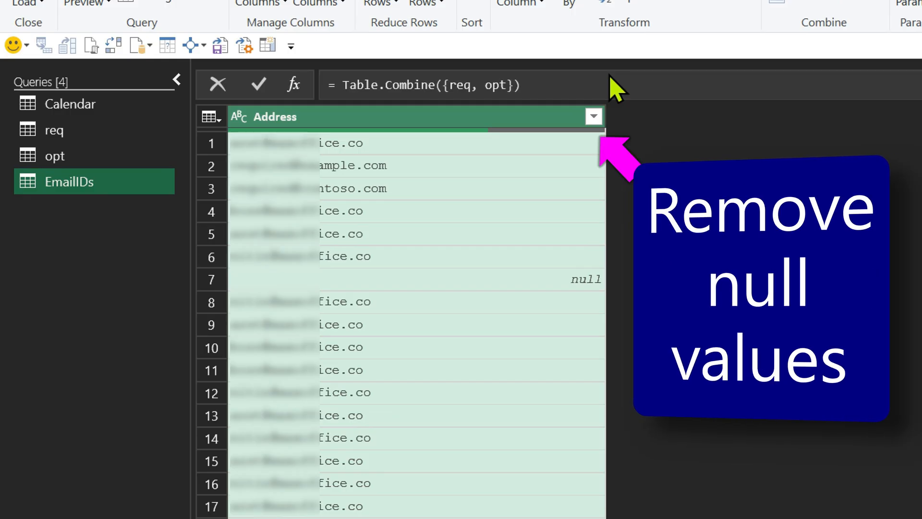
# Filter out null Address values and remove duplicate addresses, leaving 12 distinct emails.
pyautogui.click(592, 117)
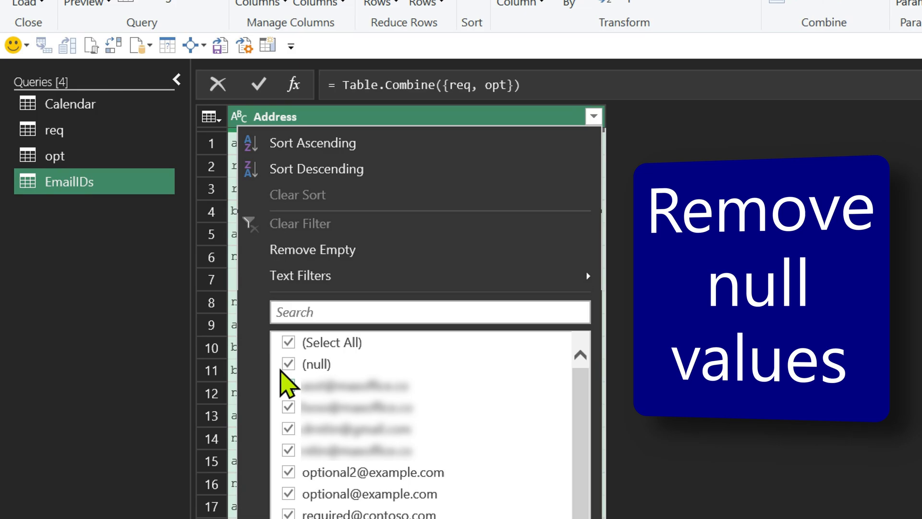
pyautogui.click(288, 363)
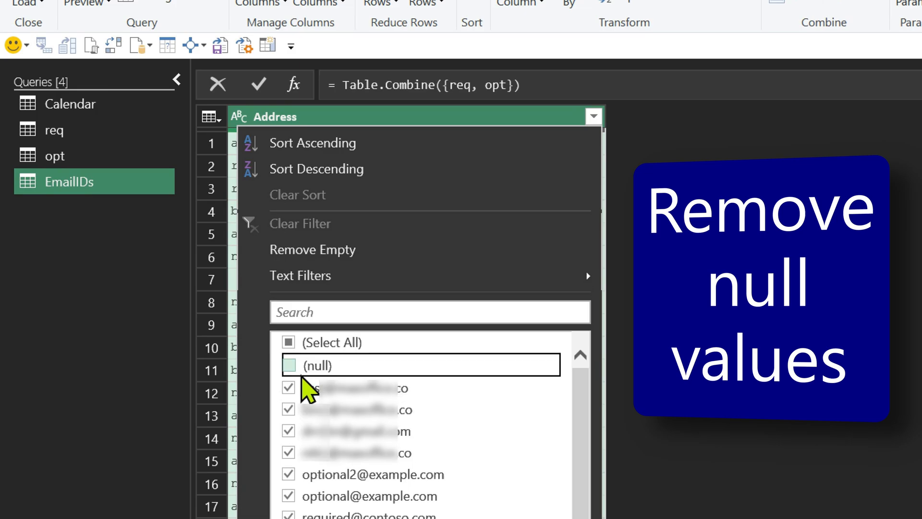
pyautogui.click(287, 365)
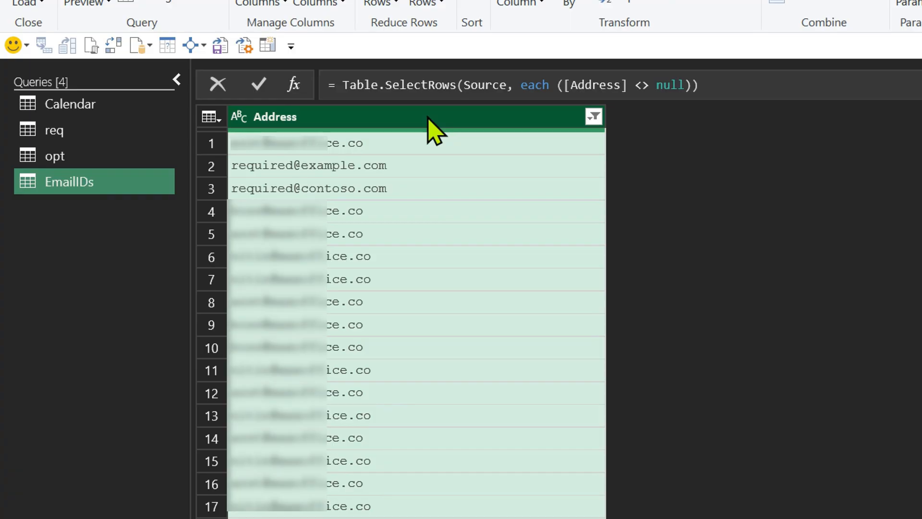
pyautogui.rightClick(274, 116)
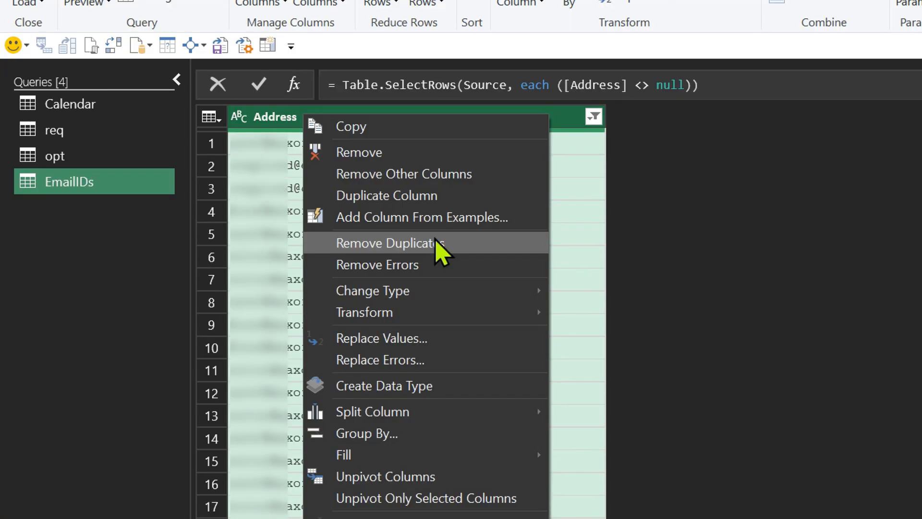
pyautogui.click(386, 243)
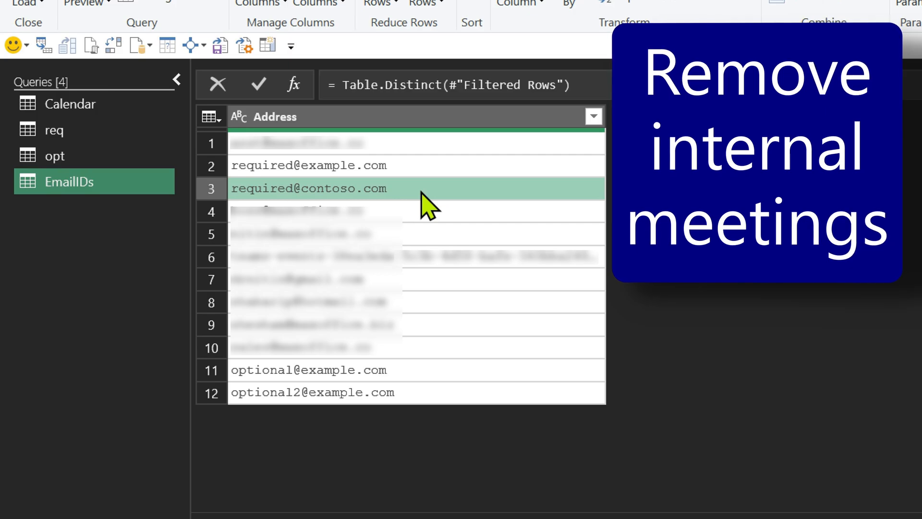
pyautogui.click(274, 116)
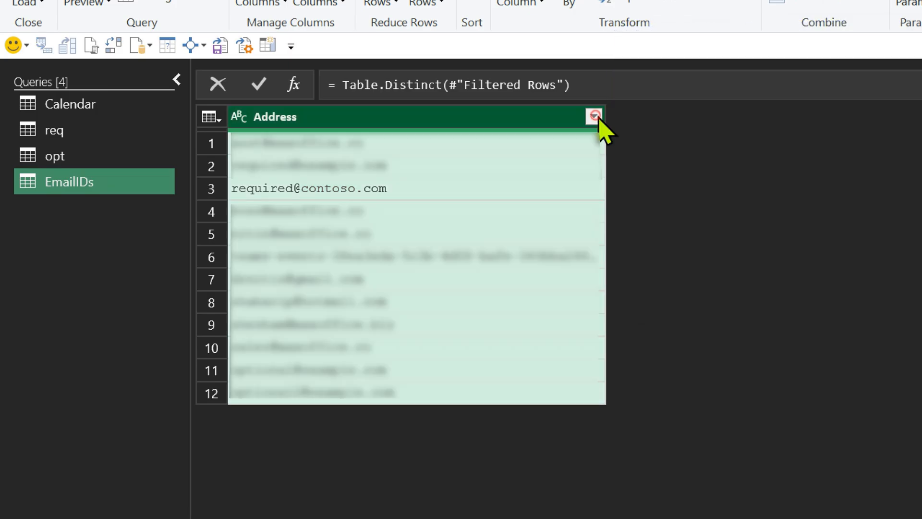
pyautogui.click(593, 116)
pyautogui.write('@contoso.com')
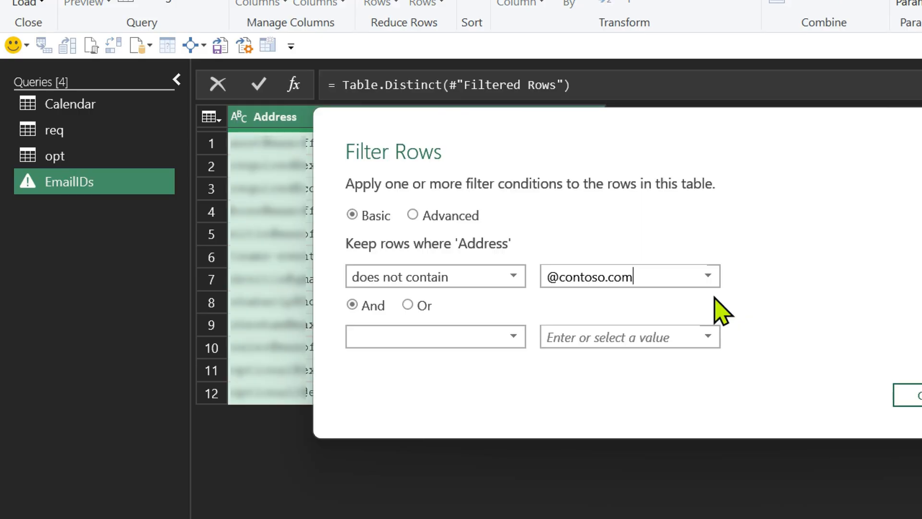
pyautogui.click(908, 394)
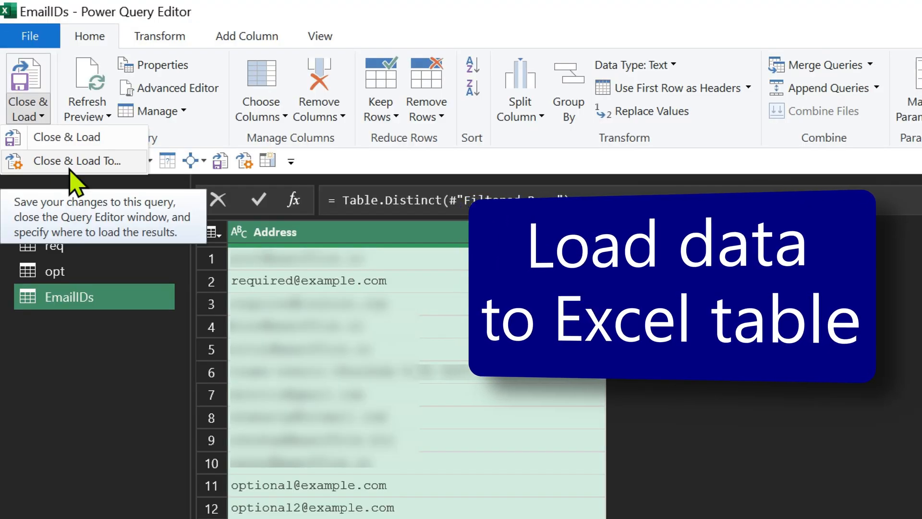
# Keep all queries as connections only, then load EmailIDs as a table on the existing worksheet.
pyautogui.click(81, 161)
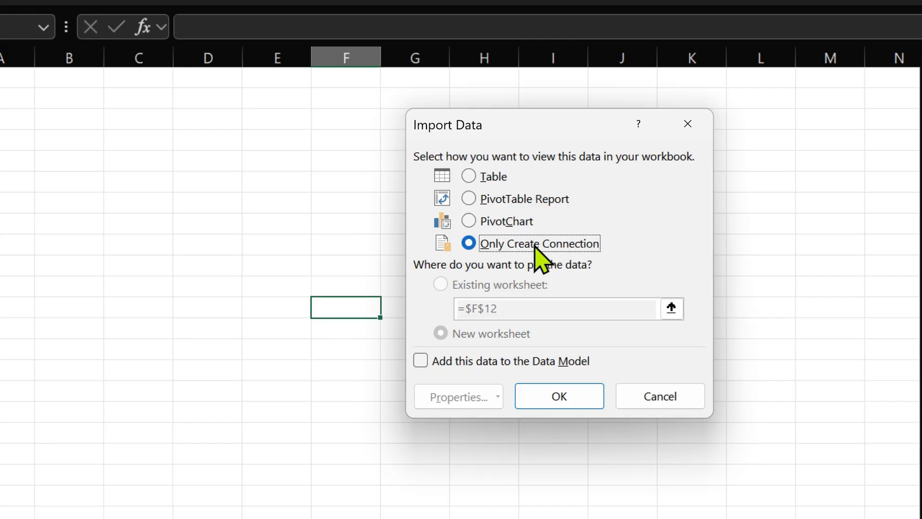
pyautogui.click(558, 396)
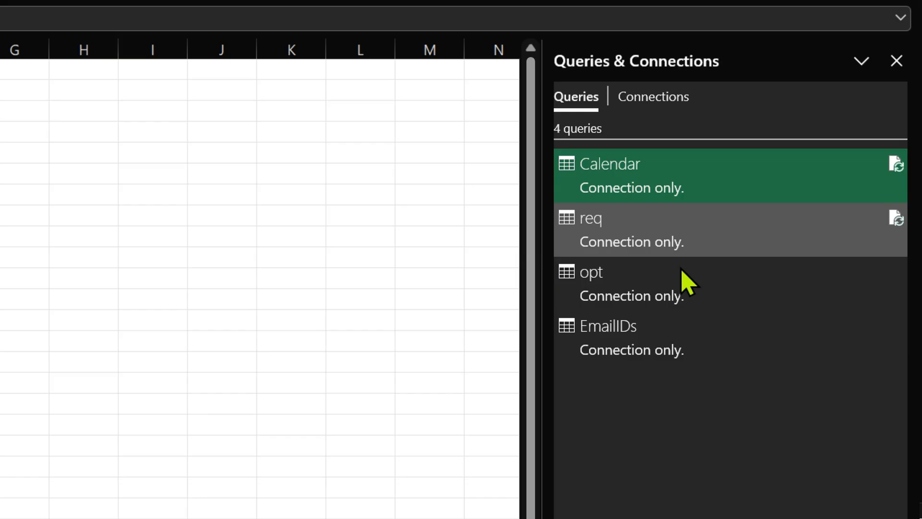
pyautogui.rightClick(609, 326)
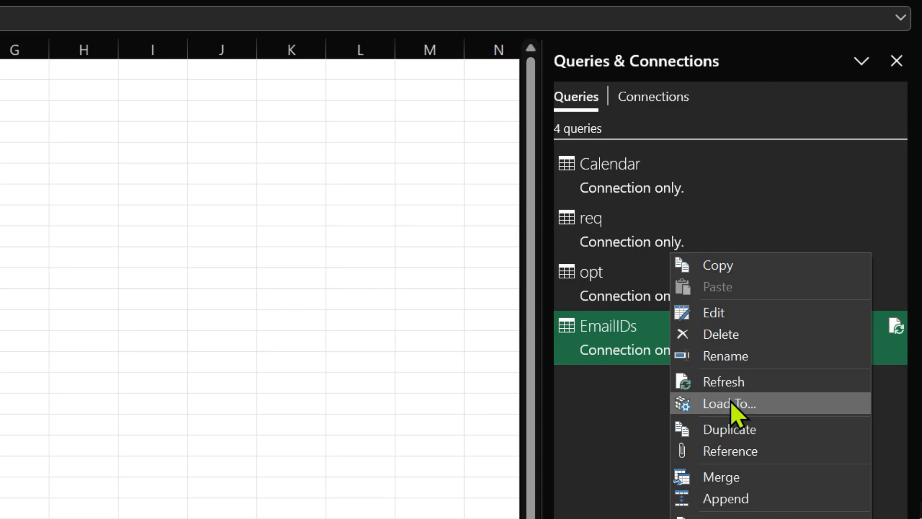
pyautogui.click(729, 404)
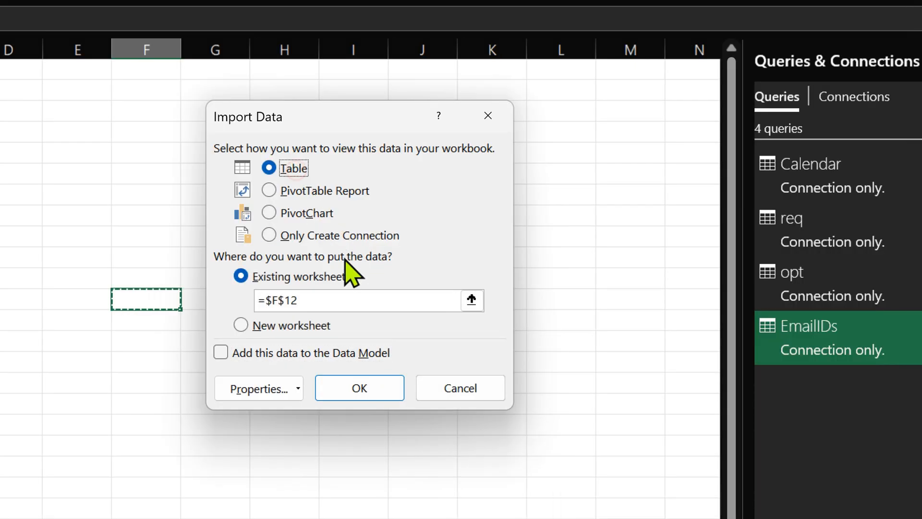
pyautogui.click(358, 387)
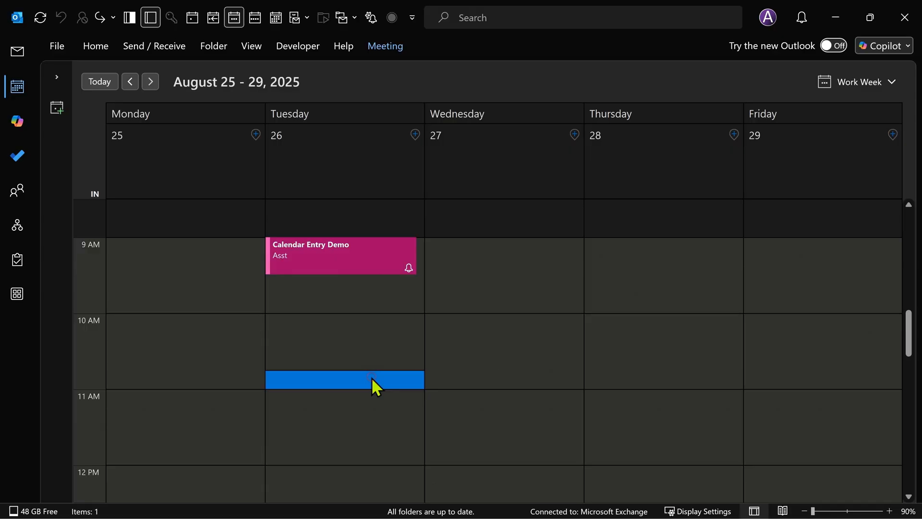
# Create a Tuesday-morning meeting 'another meeting' and send it to a new required attendee.
pyautogui.doubleClick(343, 379)
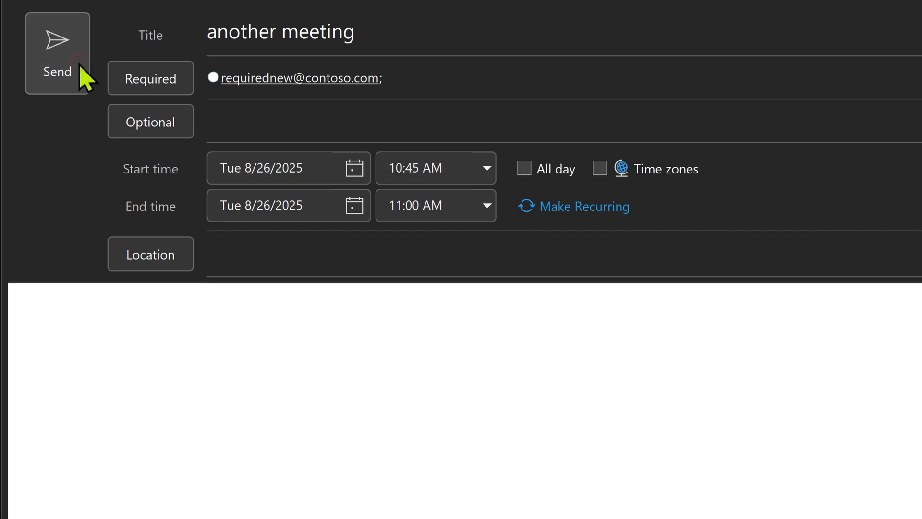
pyautogui.click(57, 53)
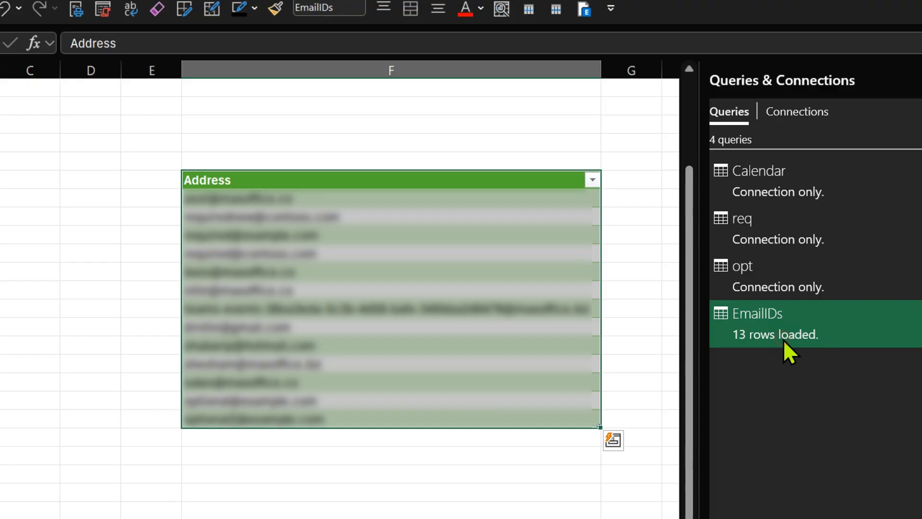
# Reference EmailIDs as a new withDomain query and duplicate its Address column.
pyautogui.doubleClick(757, 313)
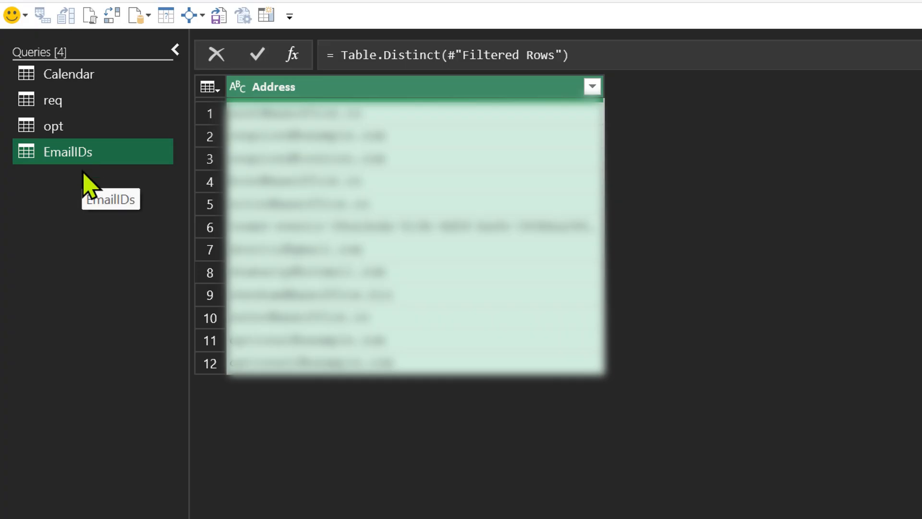
pyautogui.rightClick(66, 150)
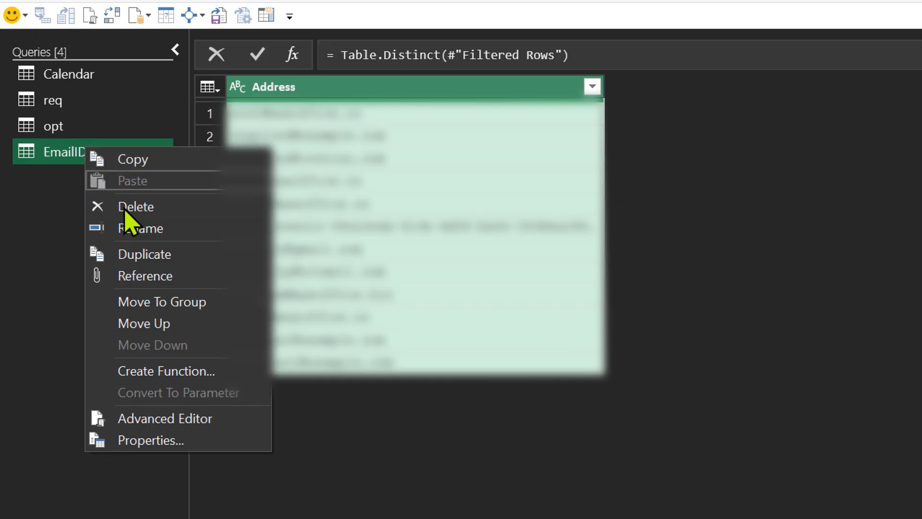
pyautogui.moveTo(146, 276)
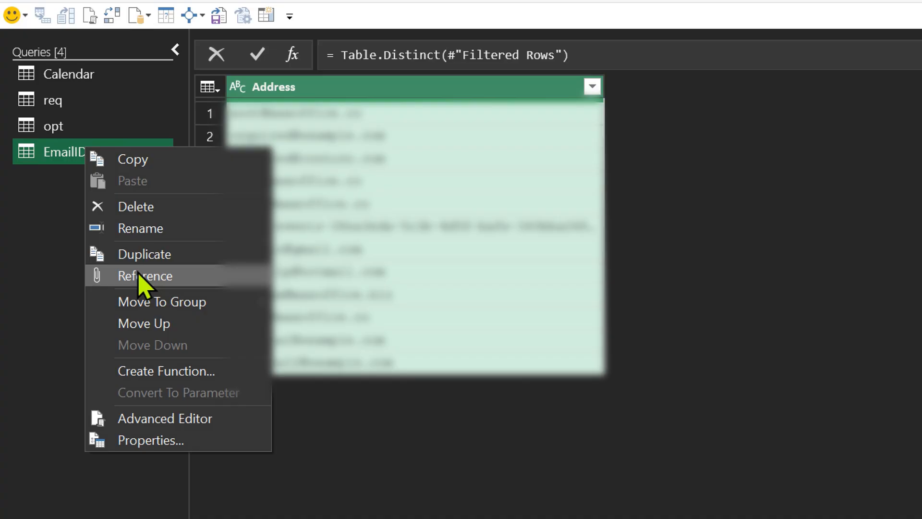
pyautogui.click(145, 276)
pyautogui.write('withDomain')
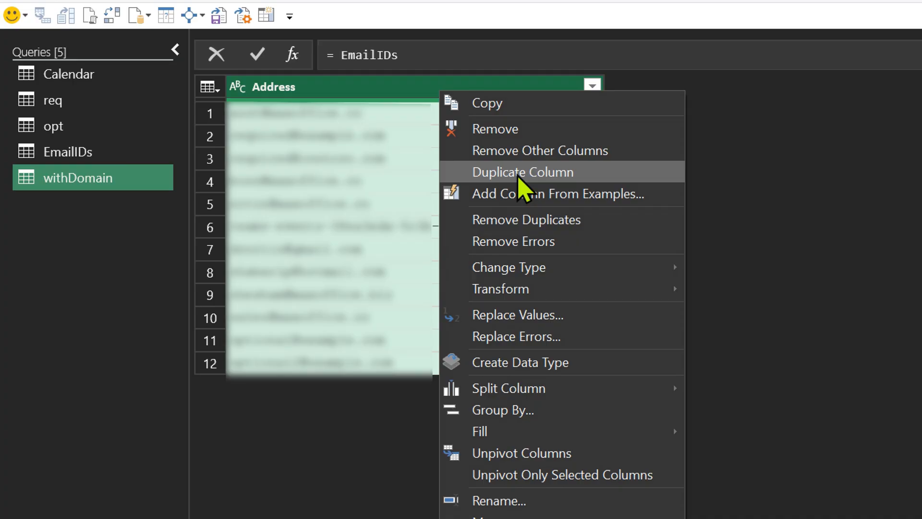
pyautogui.click(522, 172)
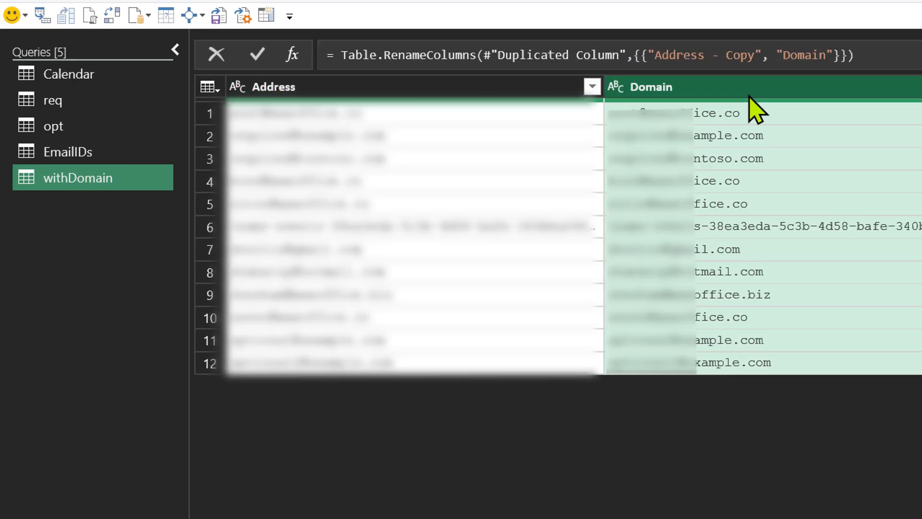
pyautogui.moveTo(647, 127)
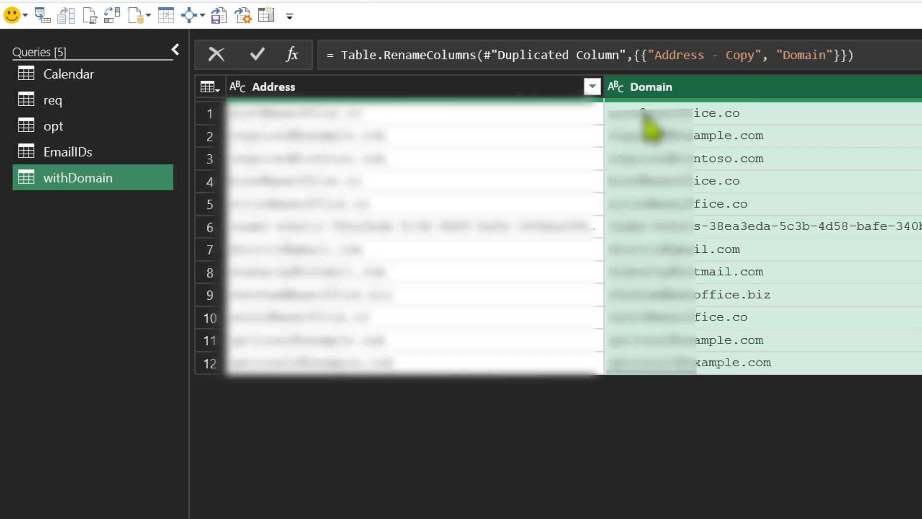
# Split the copied column at '@', discard the part before it and name the rest Domain.
pyautogui.rightClick(646, 86)
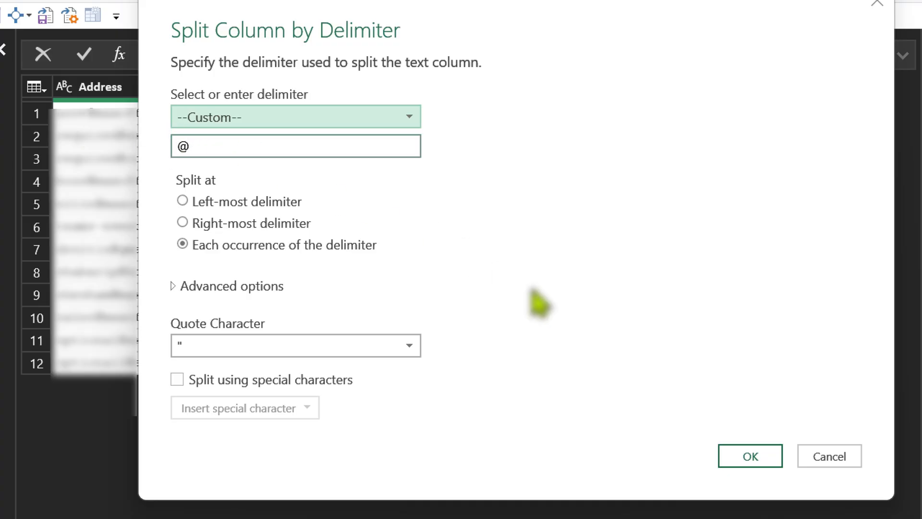
pyautogui.click(749, 456)
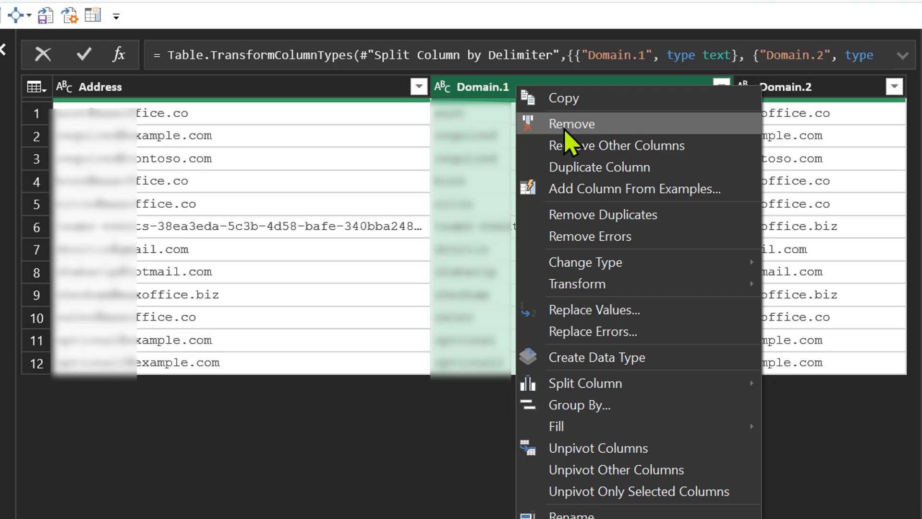
pyautogui.click(571, 124)
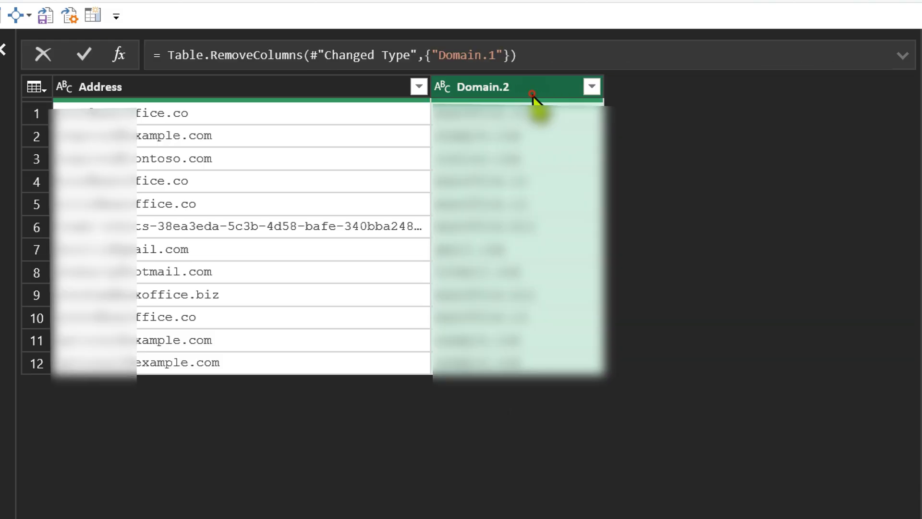
pyautogui.doubleClick(479, 86)
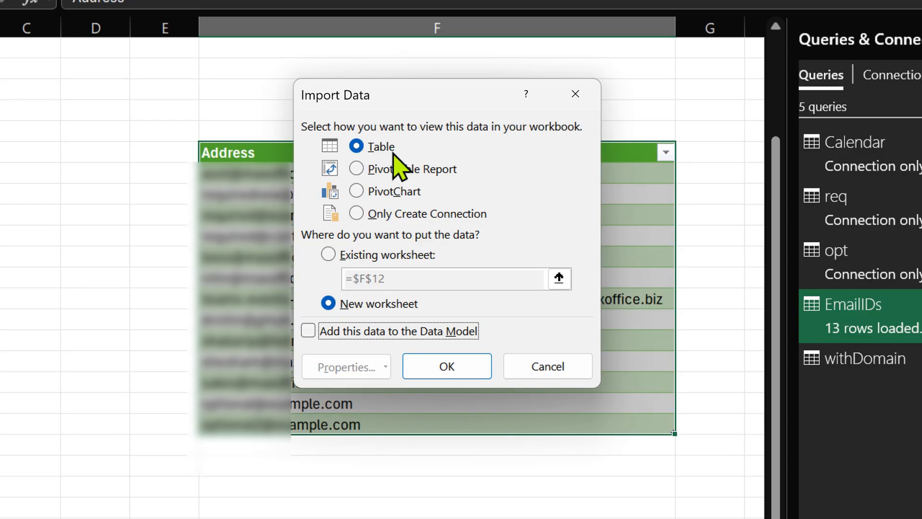
# Load withDomain as a PivotTable on a new sheet with Domain rows and Count of Address.
pyautogui.click(447, 366)
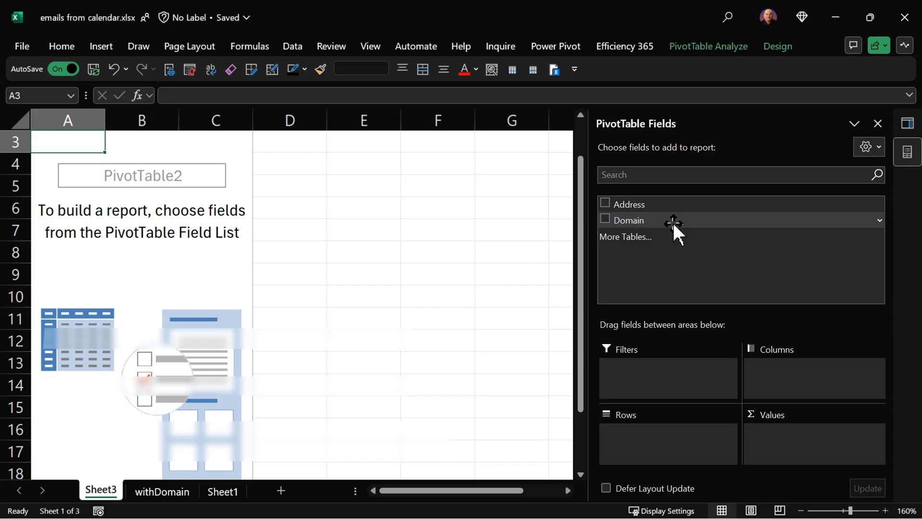
pyautogui.click(604, 219)
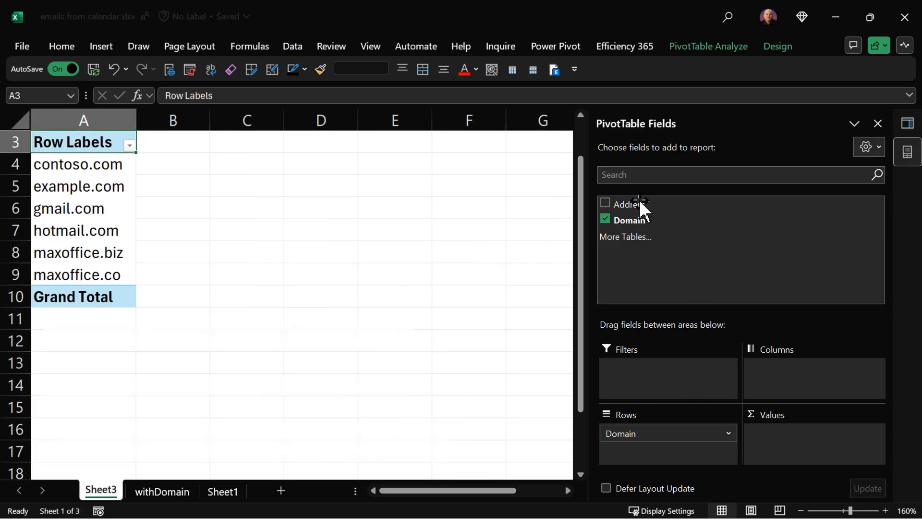
pyautogui.click(604, 203)
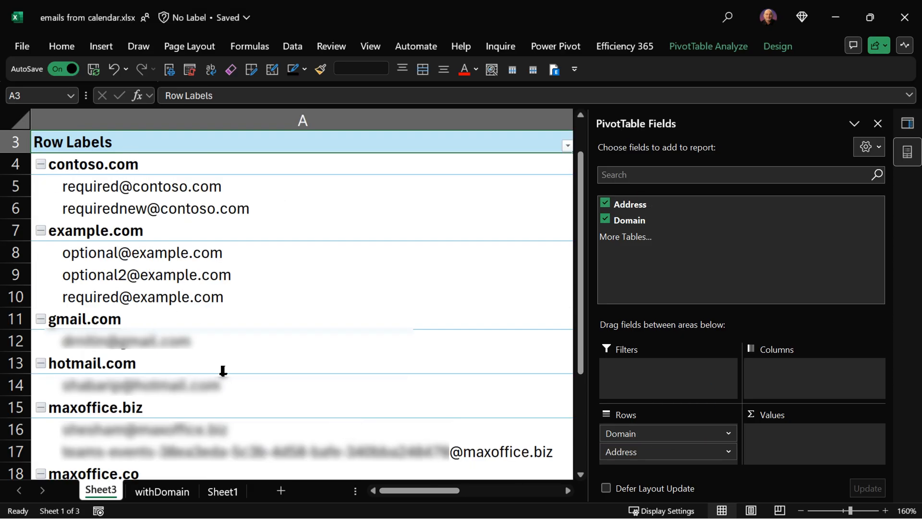
pyautogui.moveTo(526, 440)
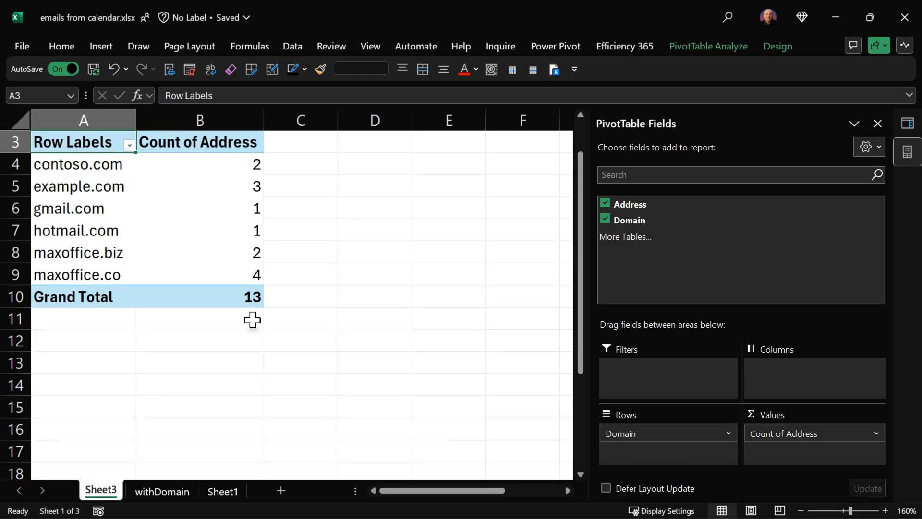
pyautogui.moveTo(257, 279)
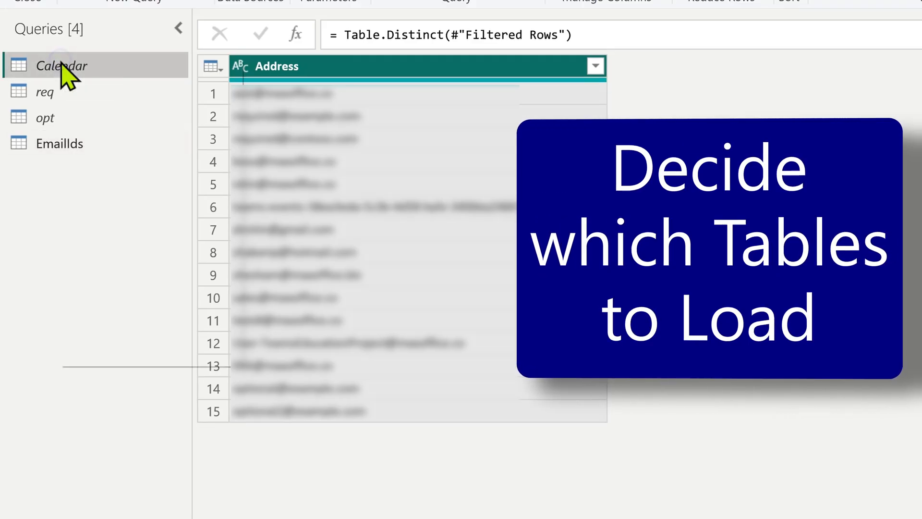
# Untick Enable Load for Calendar, req and opt, keeping only EmailIds loading.
pyautogui.rightClick(61, 66)
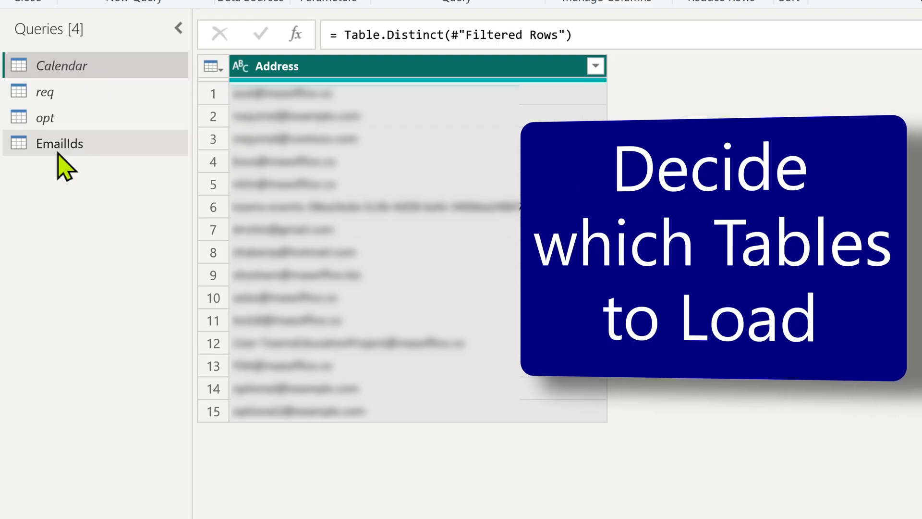
pyautogui.rightClick(59, 143)
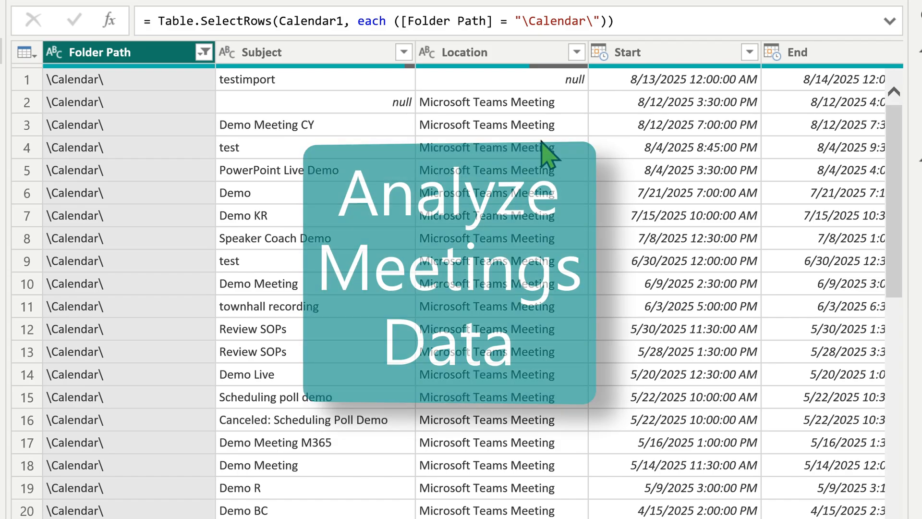
# Aggregate RequiredAttendees as Count of Address per meeting, then open the Mail table.
pyautogui.click(576, 52)
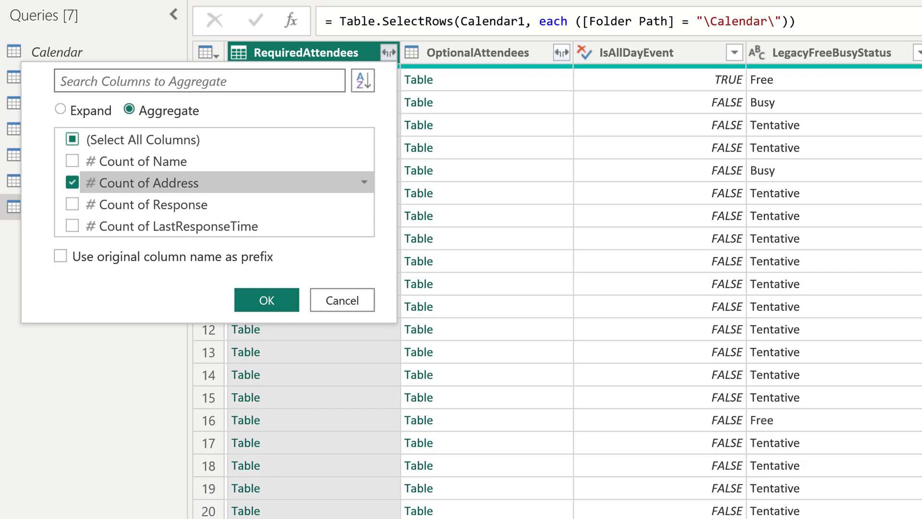
pyautogui.click(266, 300)
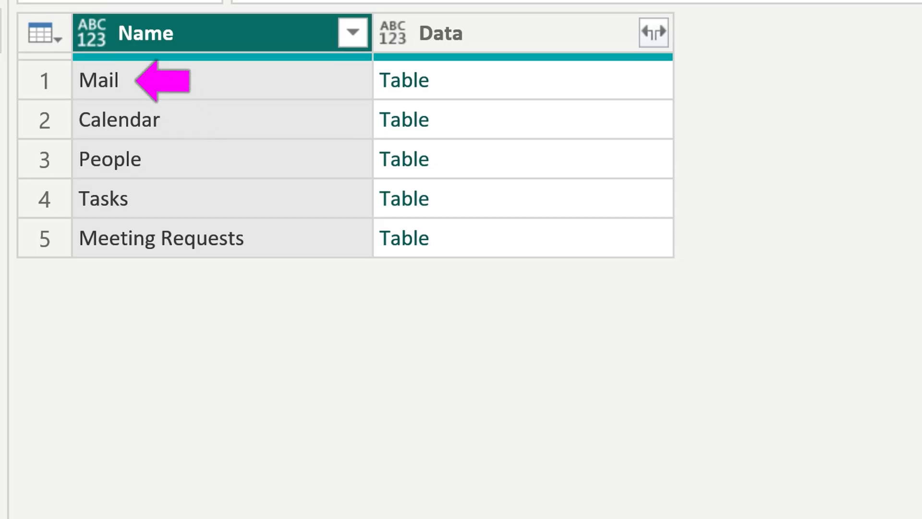
pyautogui.doubleClick(403, 80)
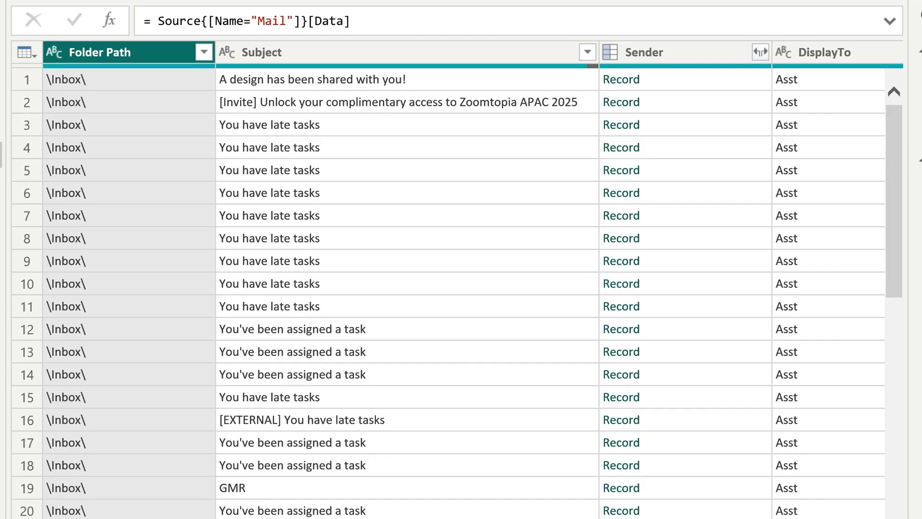